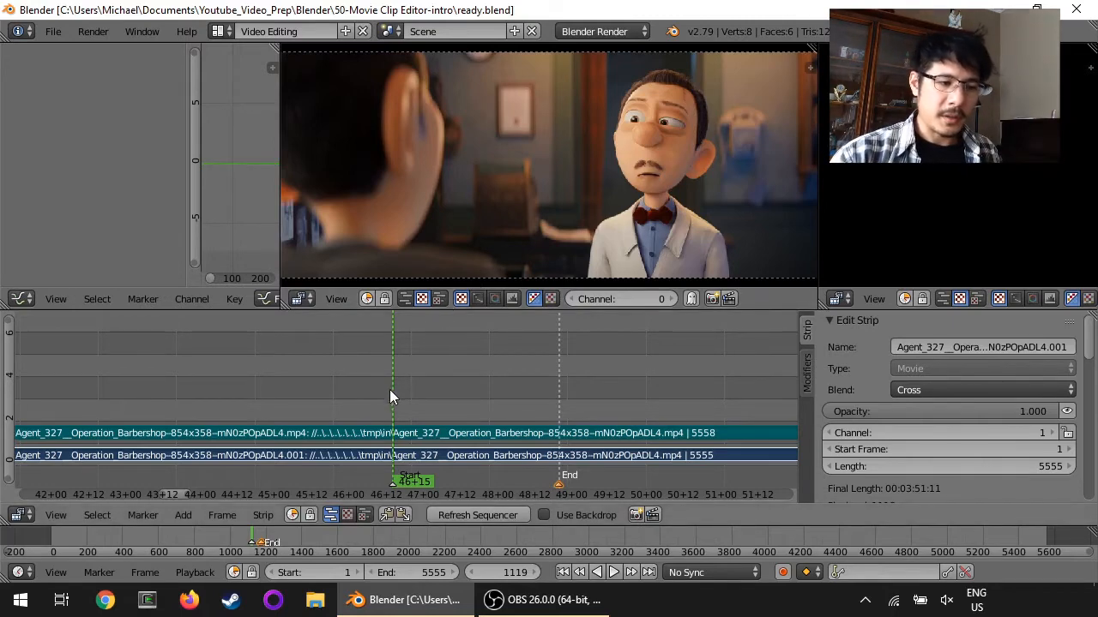
mouse_move(394, 484)
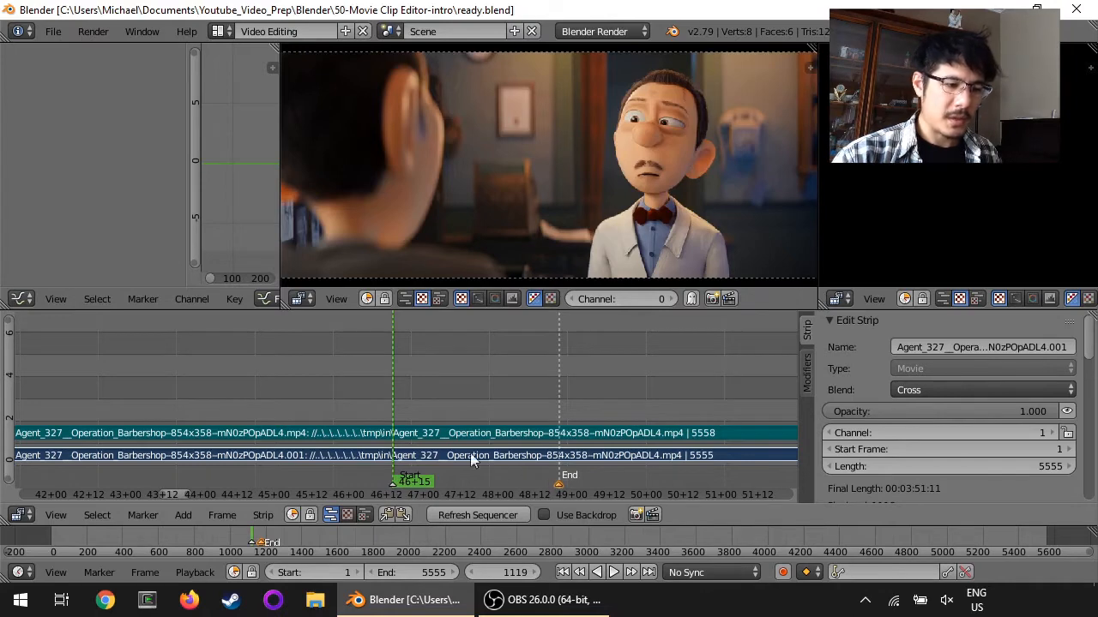
mouse_move(393, 407)
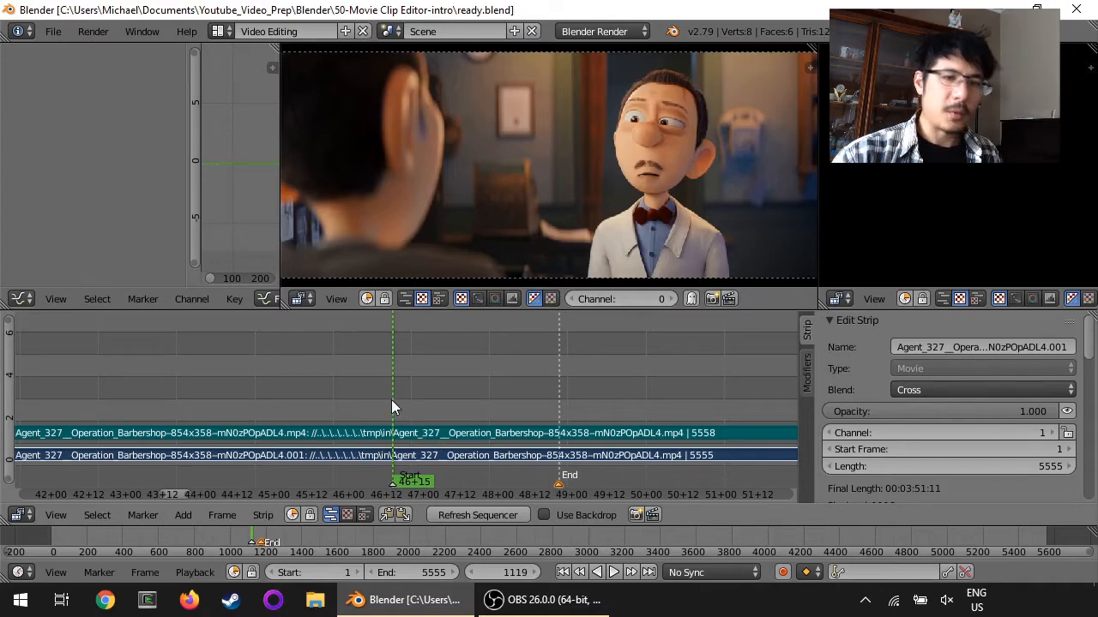
mouse_move(381, 402)
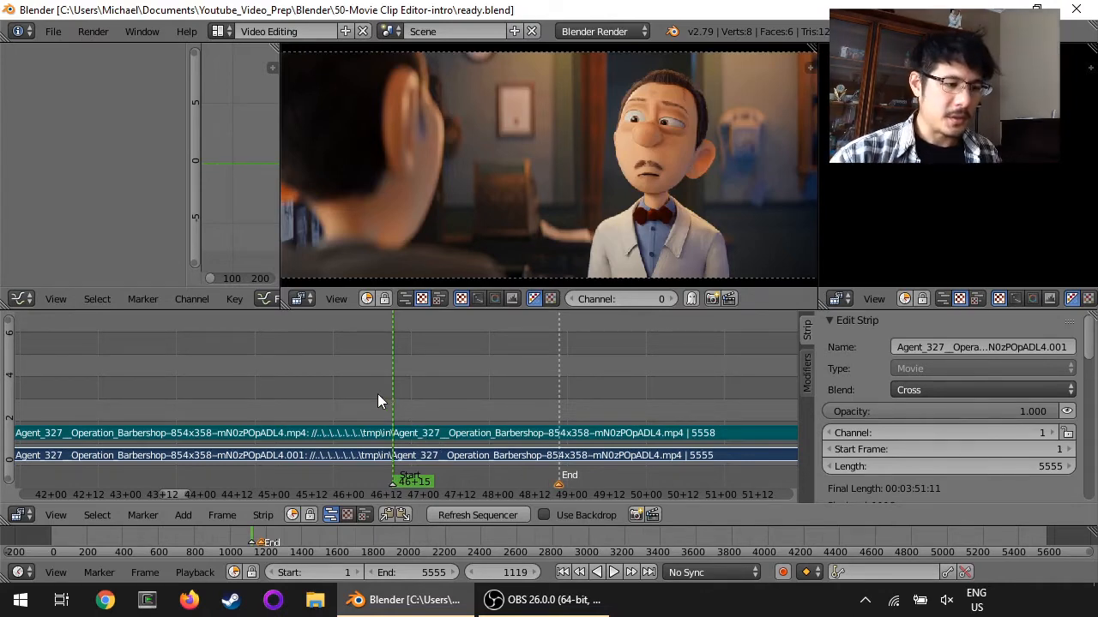
Preview a couple of later moments of the clip, then switch the screen layout to Motion Tracking.
click(614, 573)
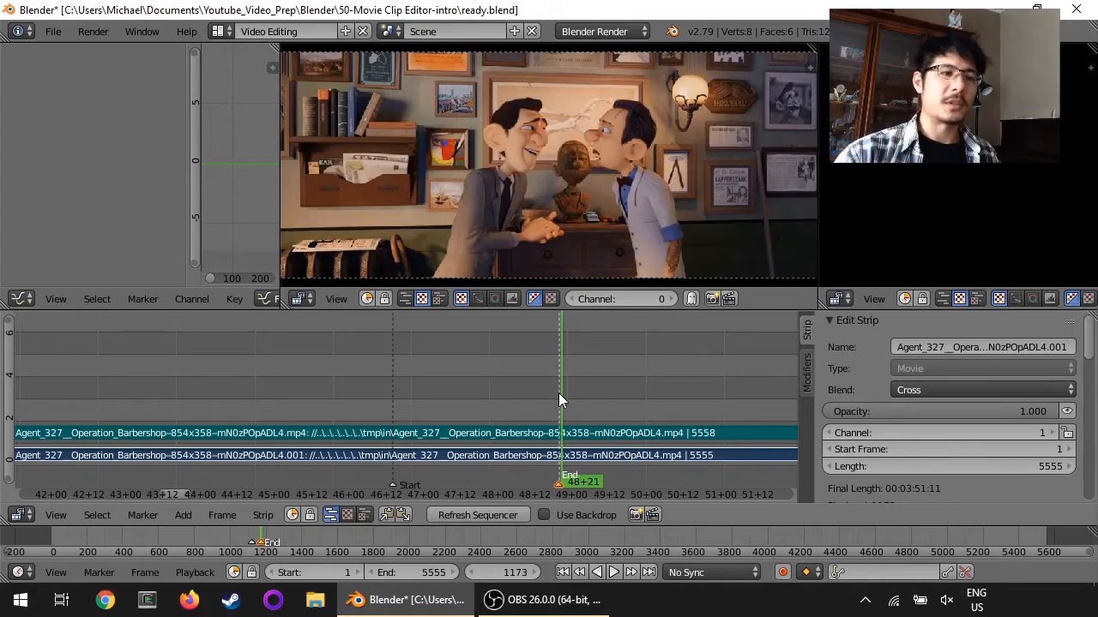
click(597, 573)
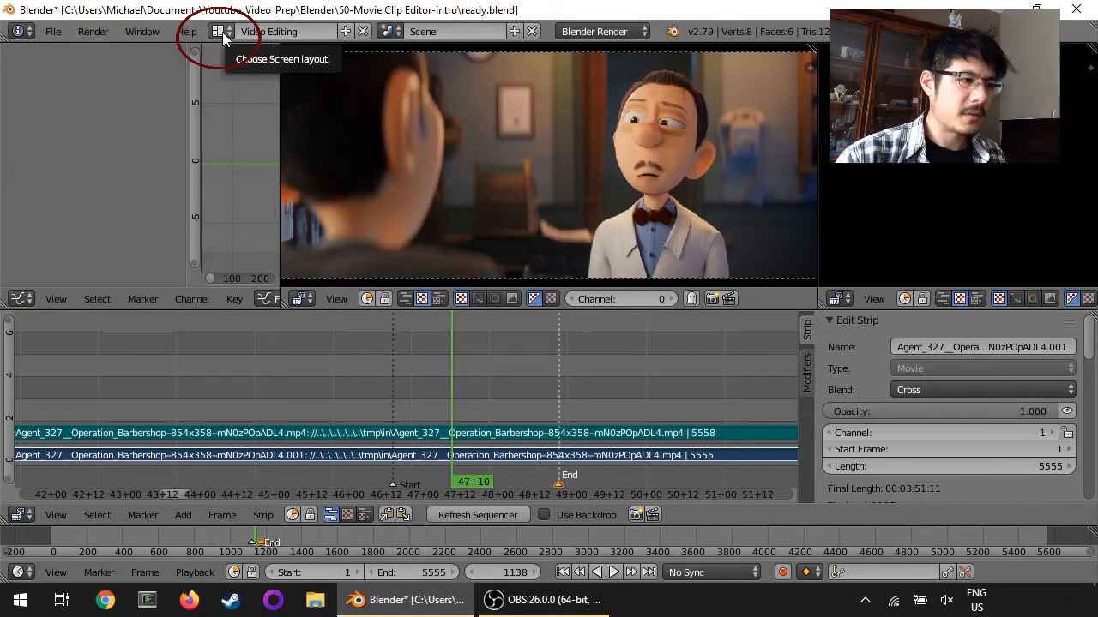
click(220, 31)
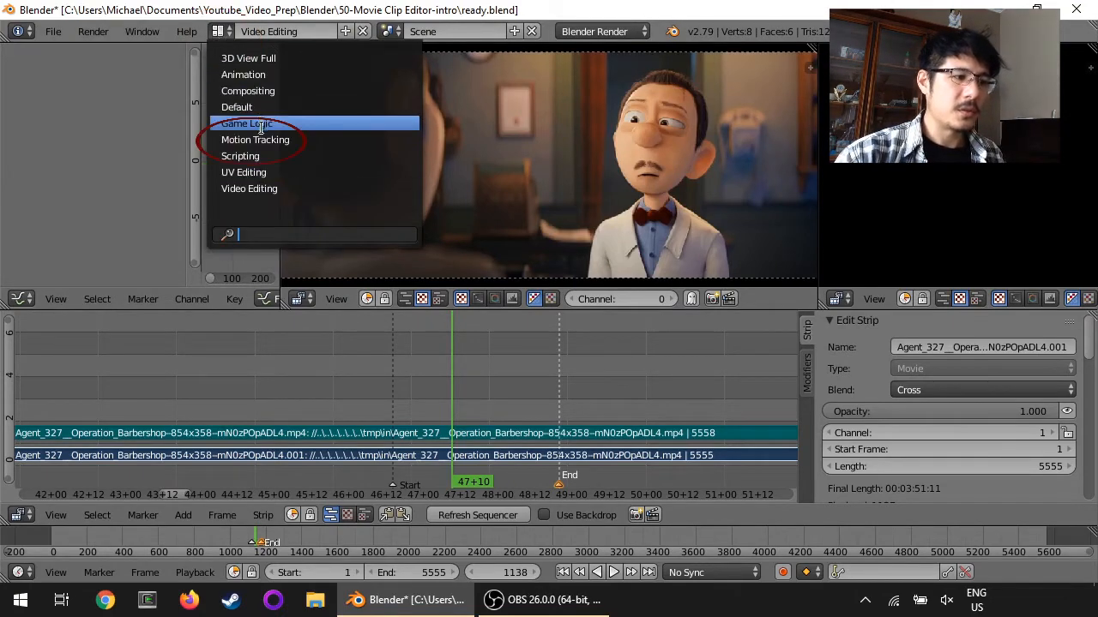
click(253, 140)
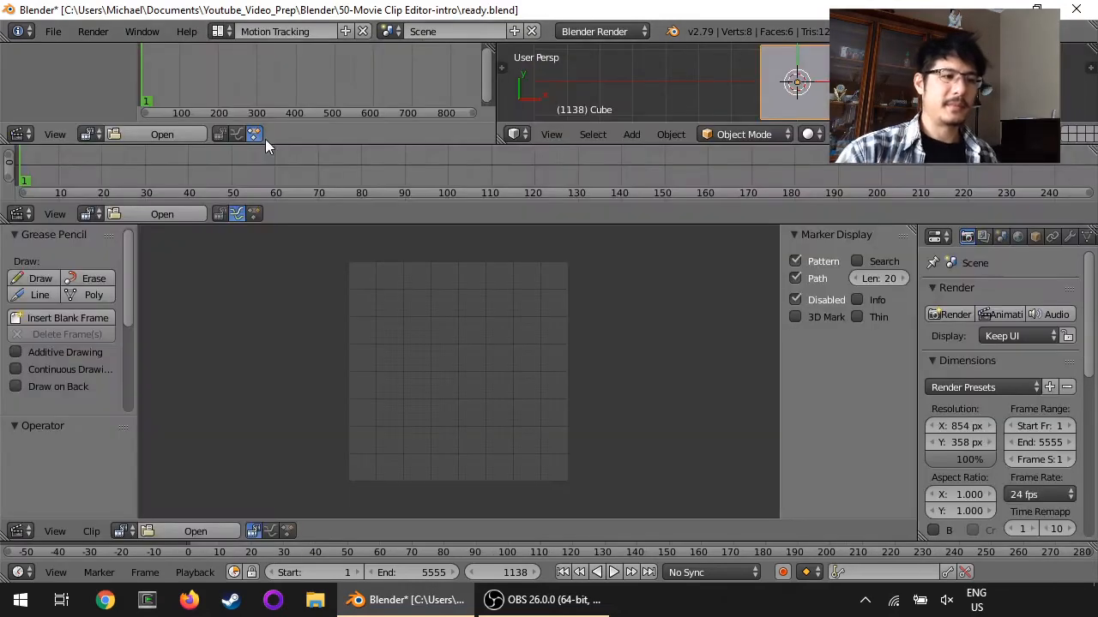
mouse_move(302, 317)
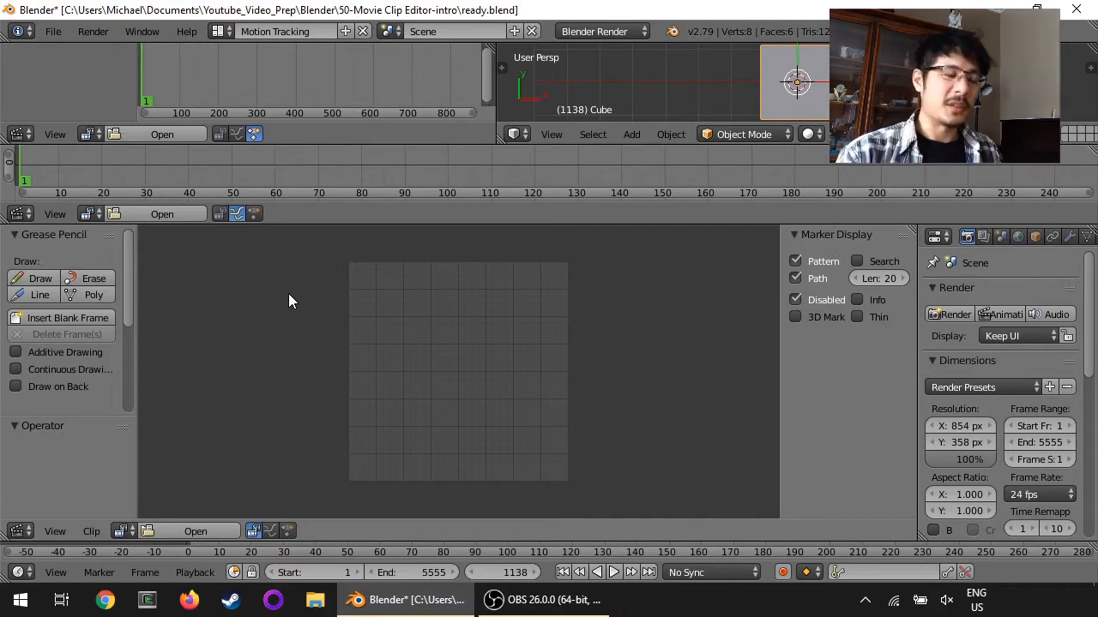
mouse_move(254, 261)
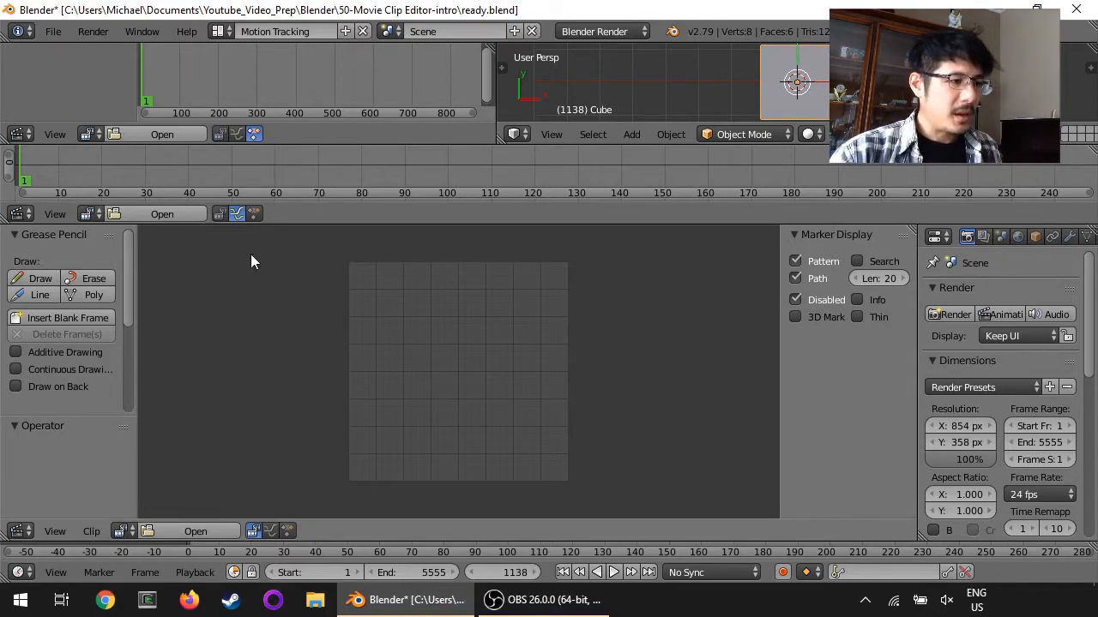
mouse_move(261, 71)
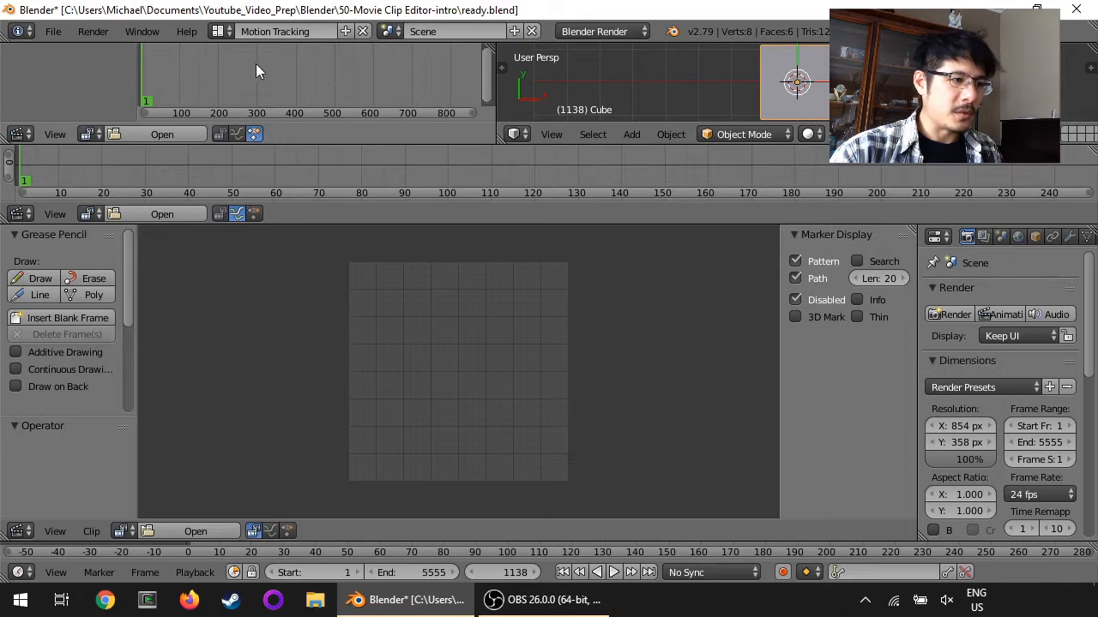
mouse_move(721, 100)
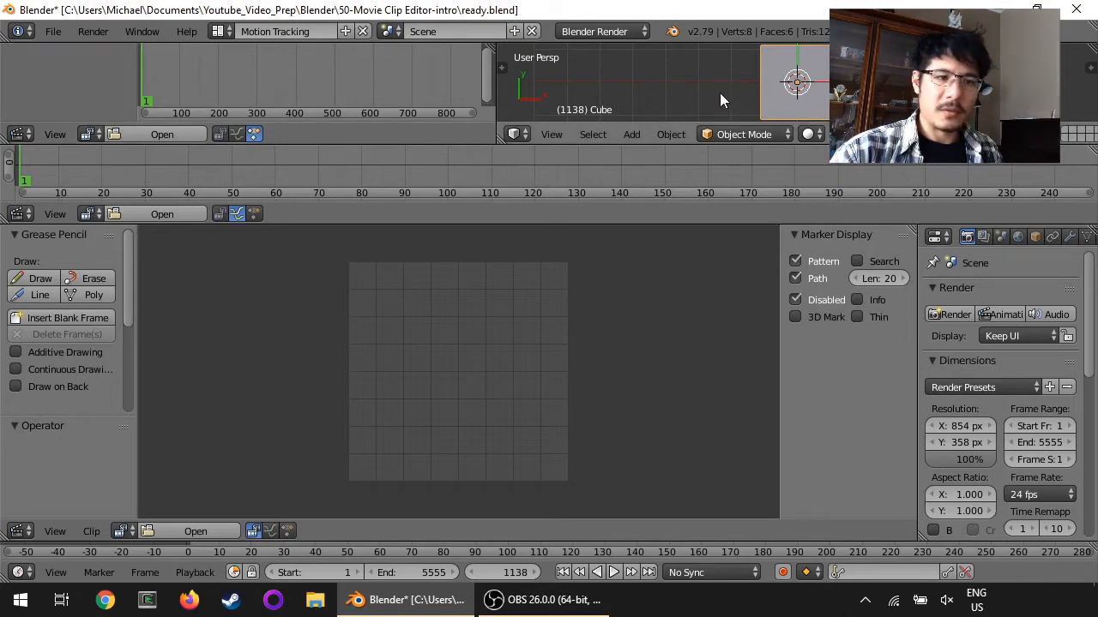
mouse_move(398, 170)
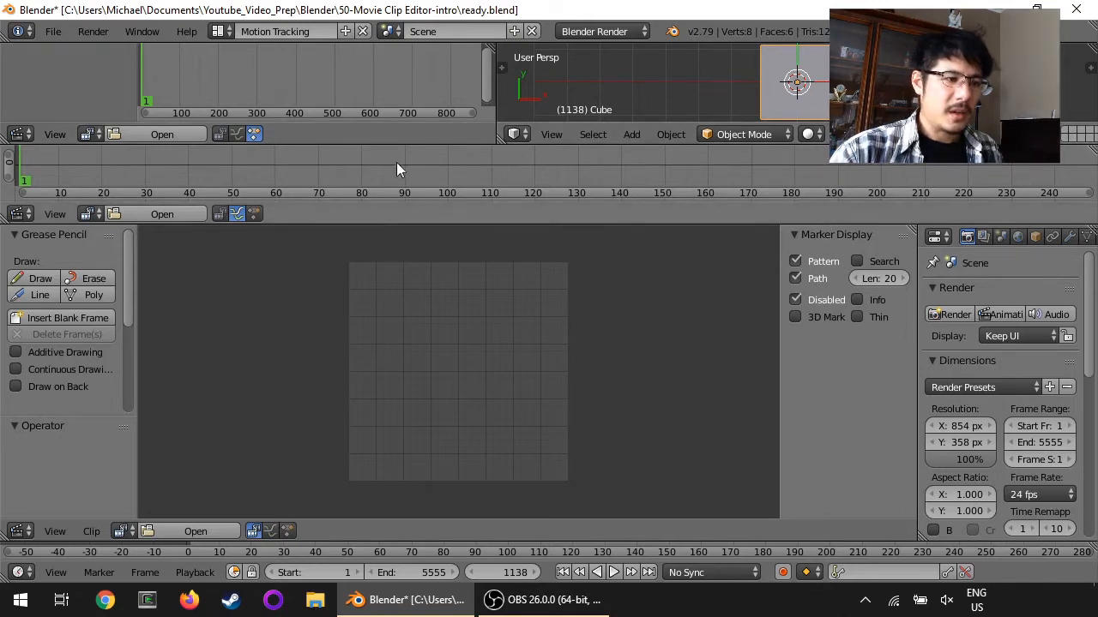
mouse_move(532, 175)
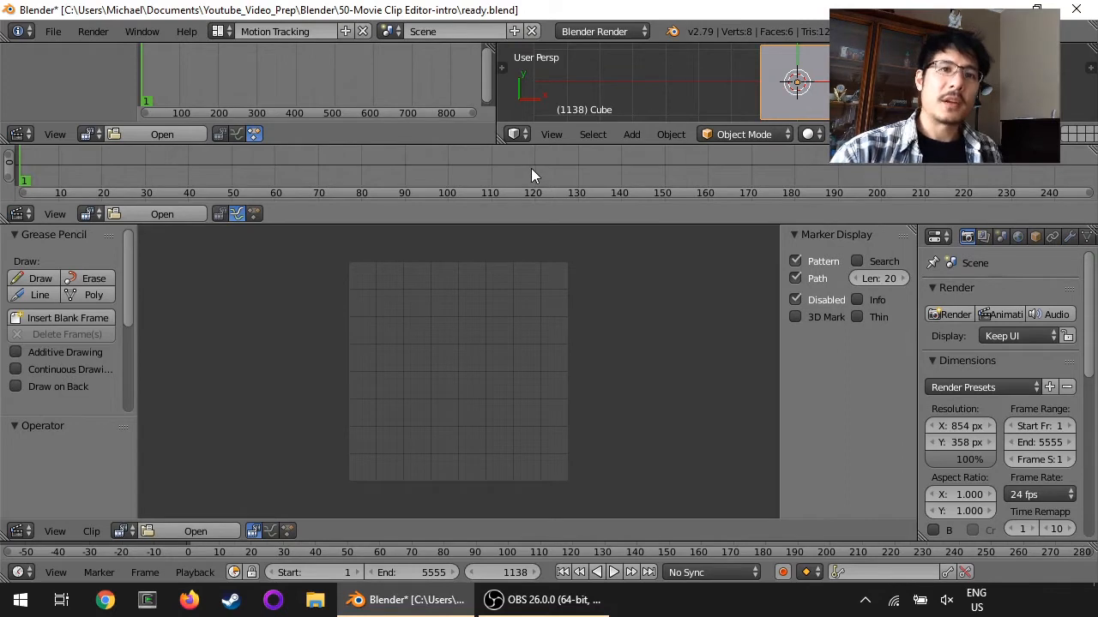
mouse_move(421, 146)
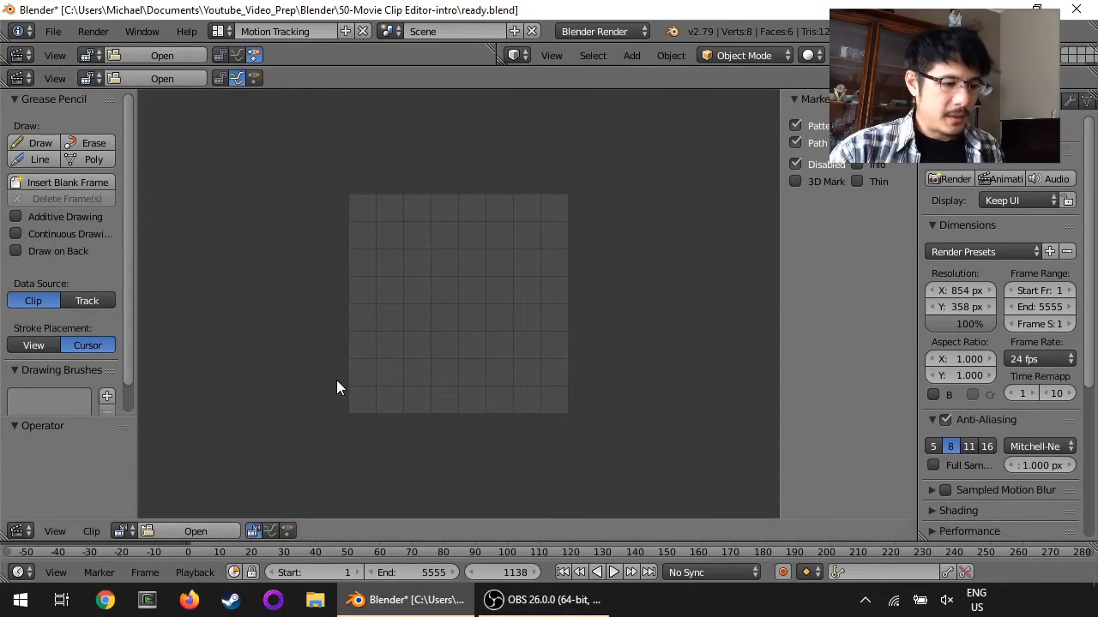
mouse_move(388, 535)
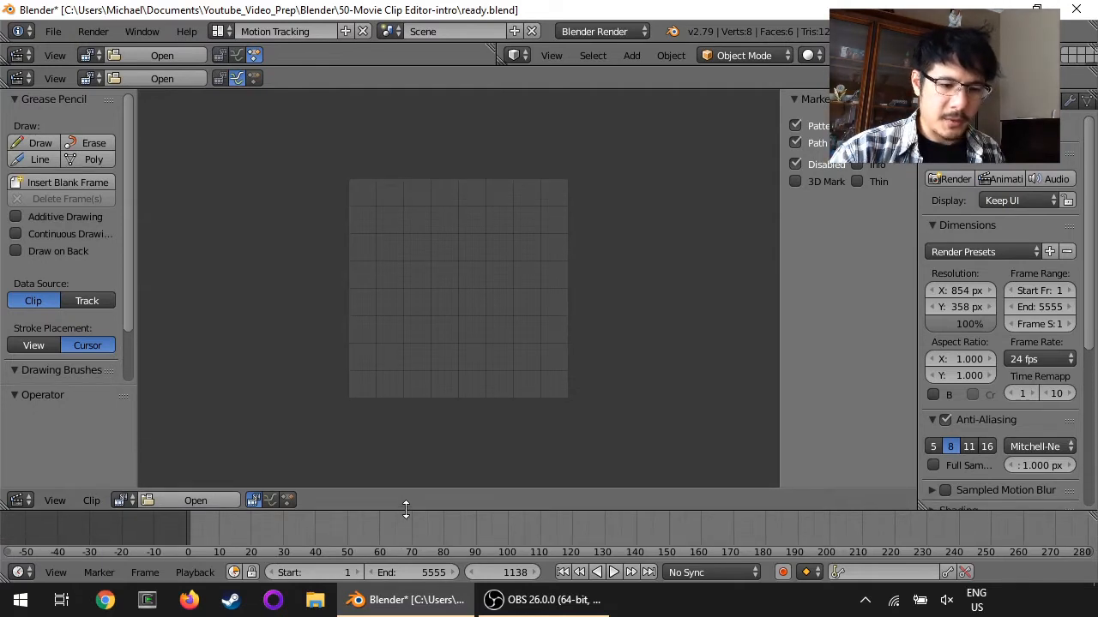
mouse_move(504, 538)
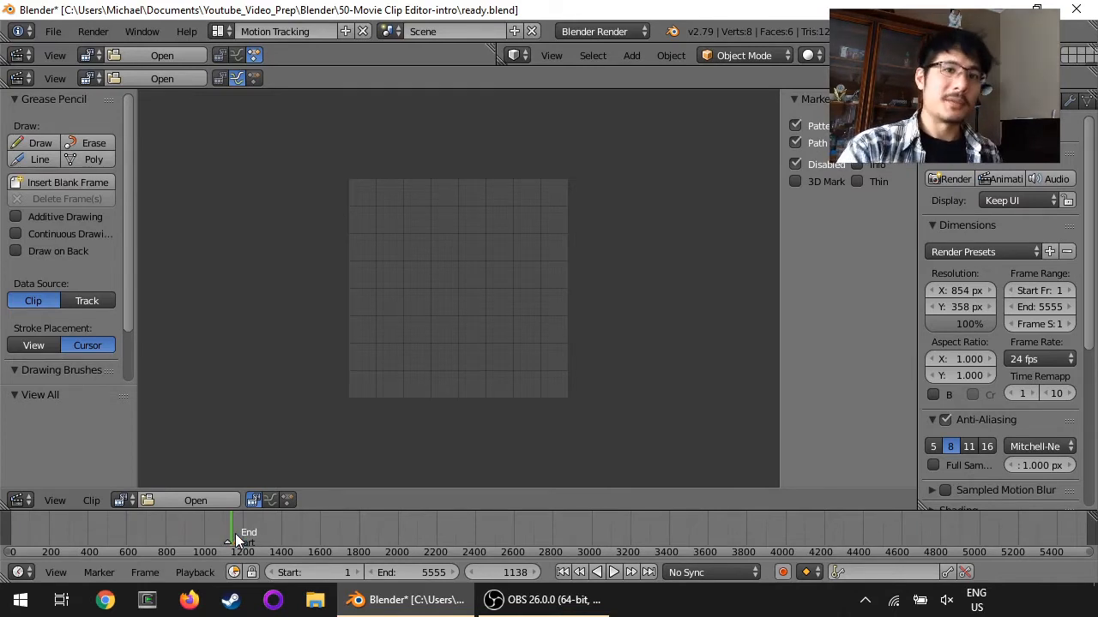
mouse_move(215, 527)
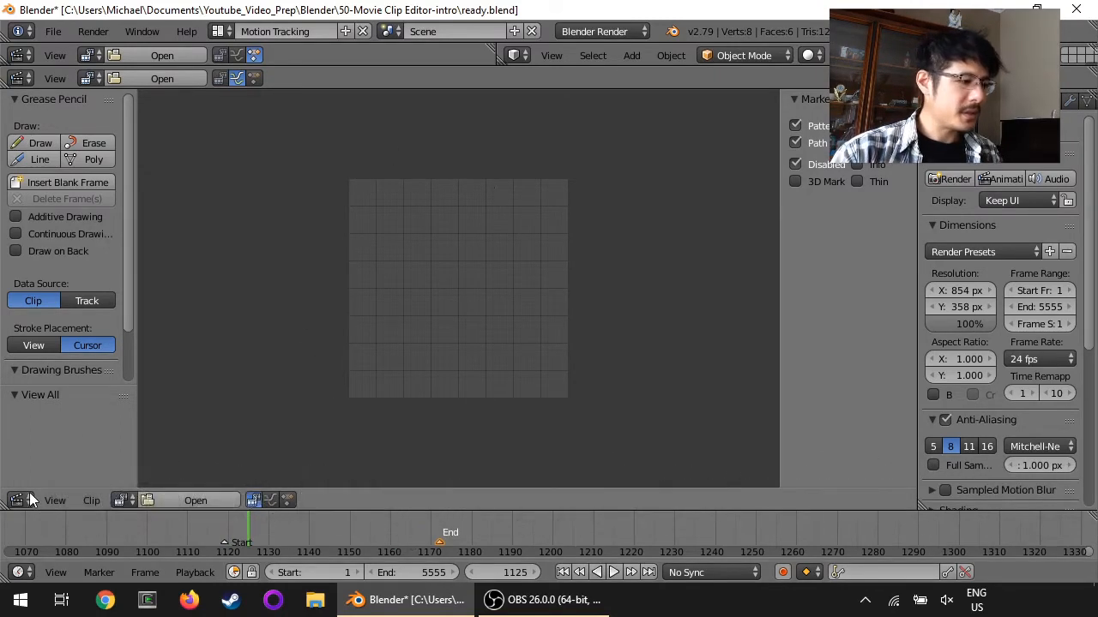
Collapse the upper areas so the empty clip editor fills the window above the timeline.
click(17, 501)
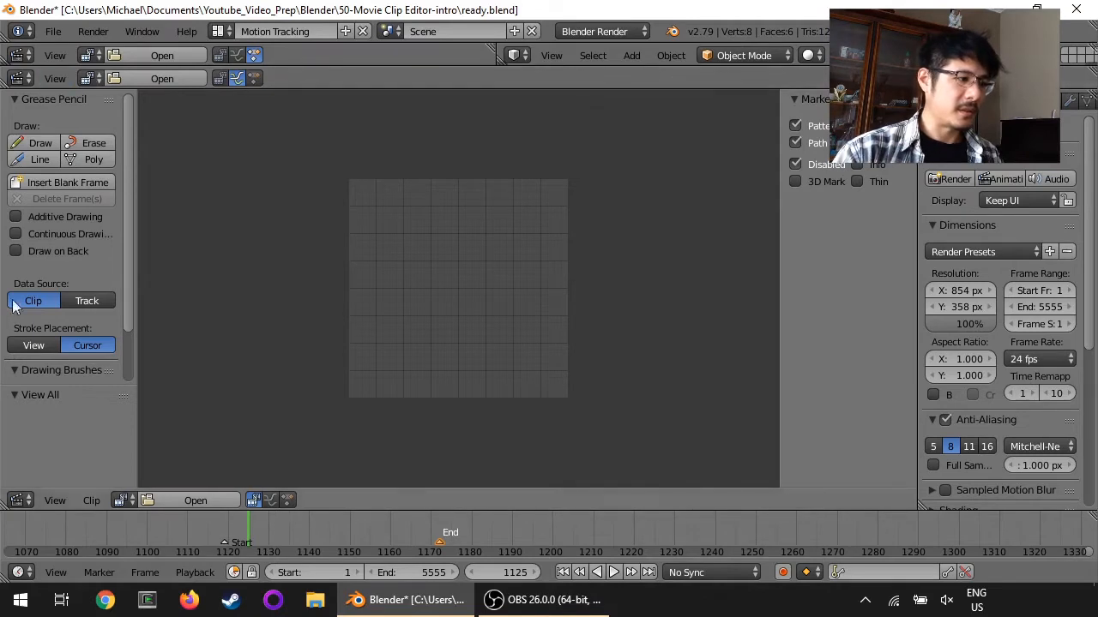
mouse_move(479, 301)
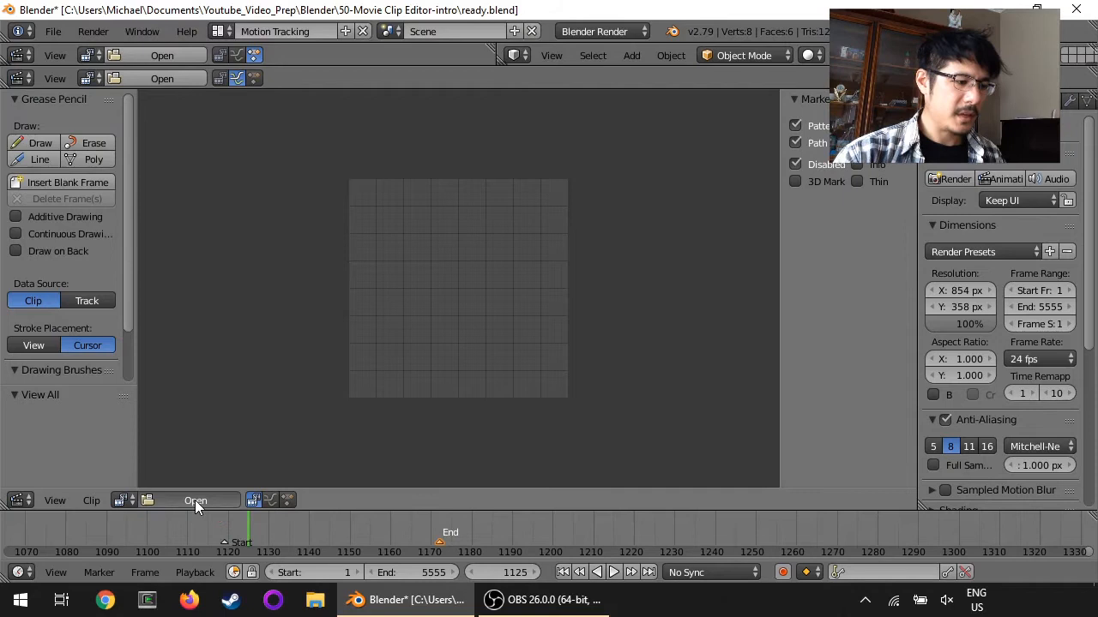
Load the 854x358 Agent 327 barbershop mp4 from the recent tmp folder into the clip editor.
click(195, 501)
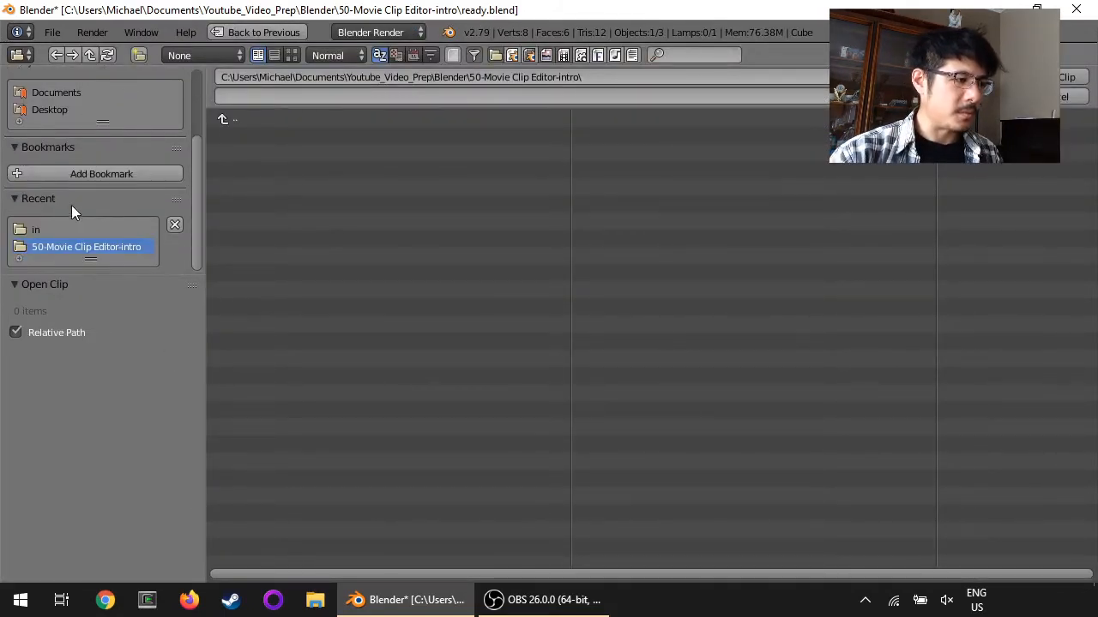
click(34, 230)
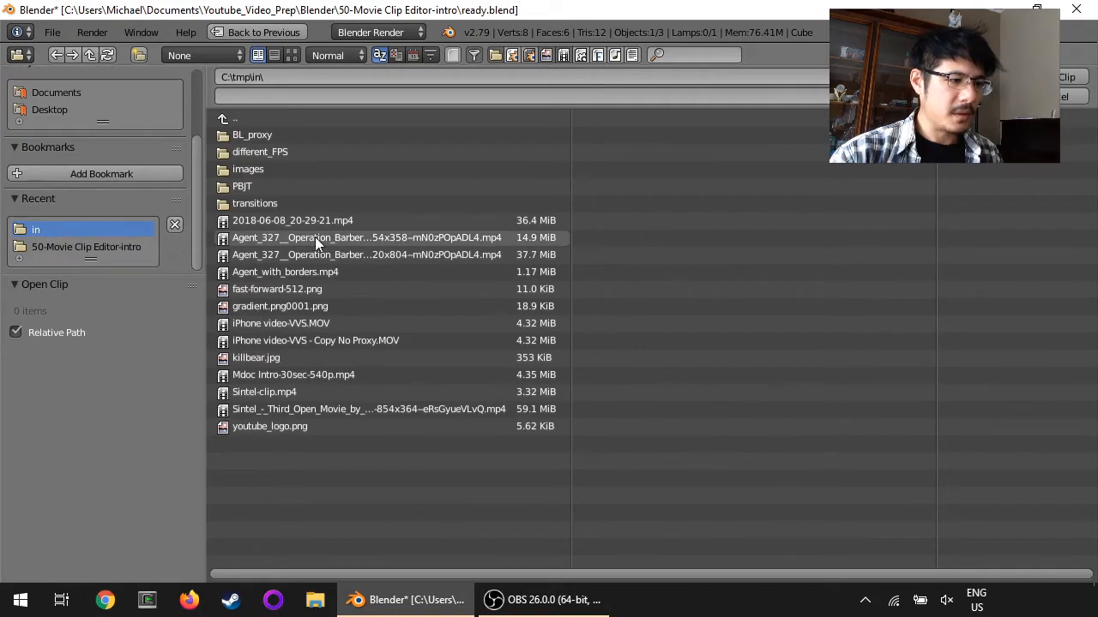
double_click(365, 237)
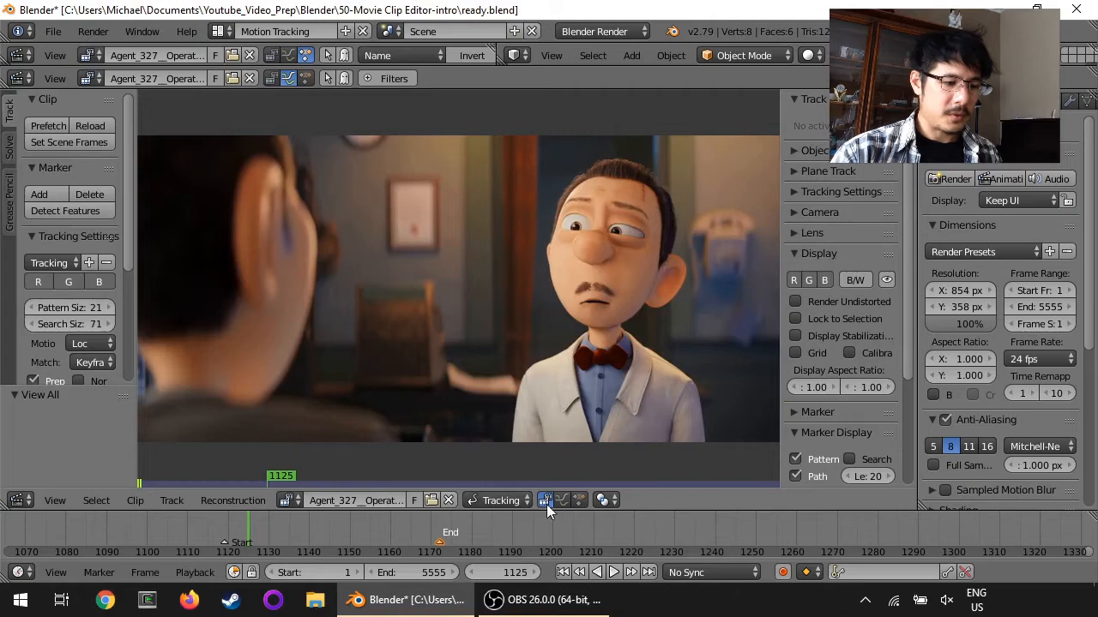
mouse_move(661, 501)
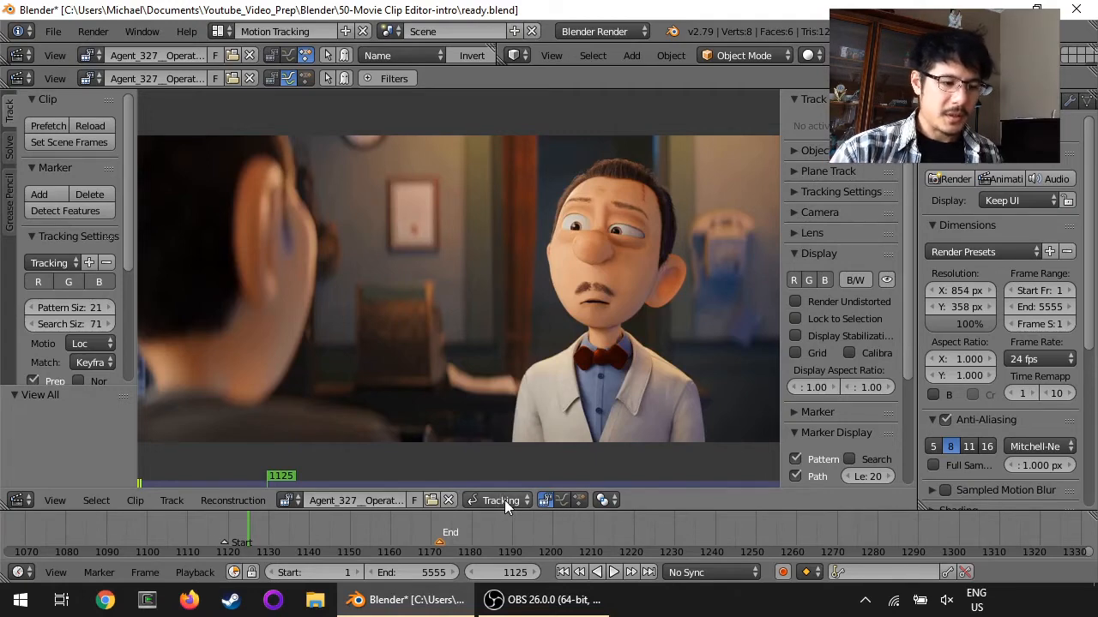
mouse_move(497, 500)
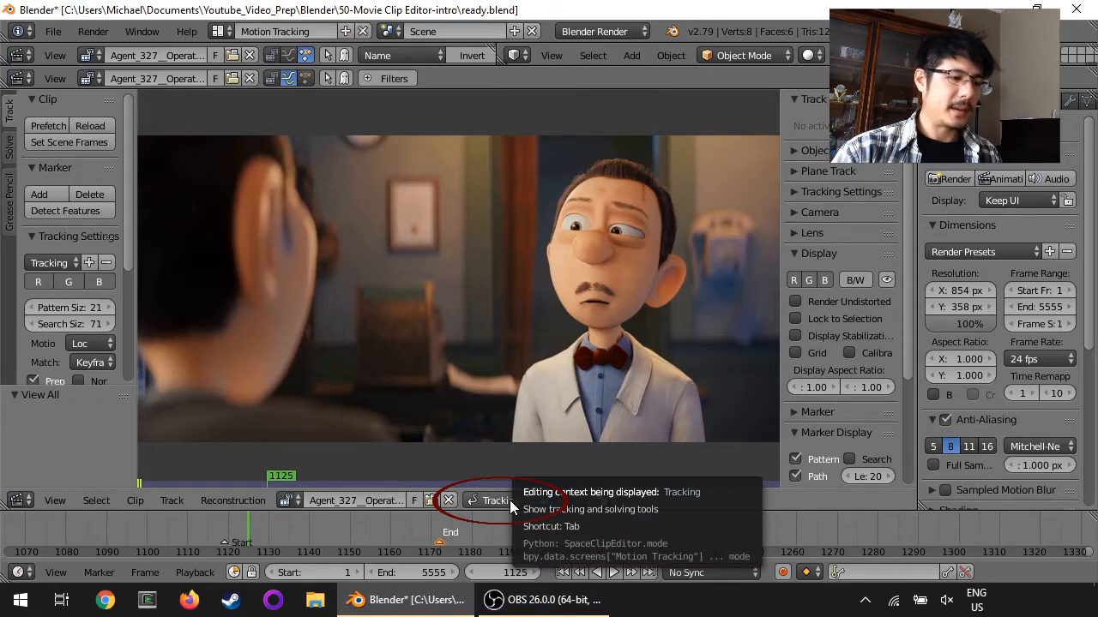
Change the clip editor mode from Tracking to Mask.
click(497, 500)
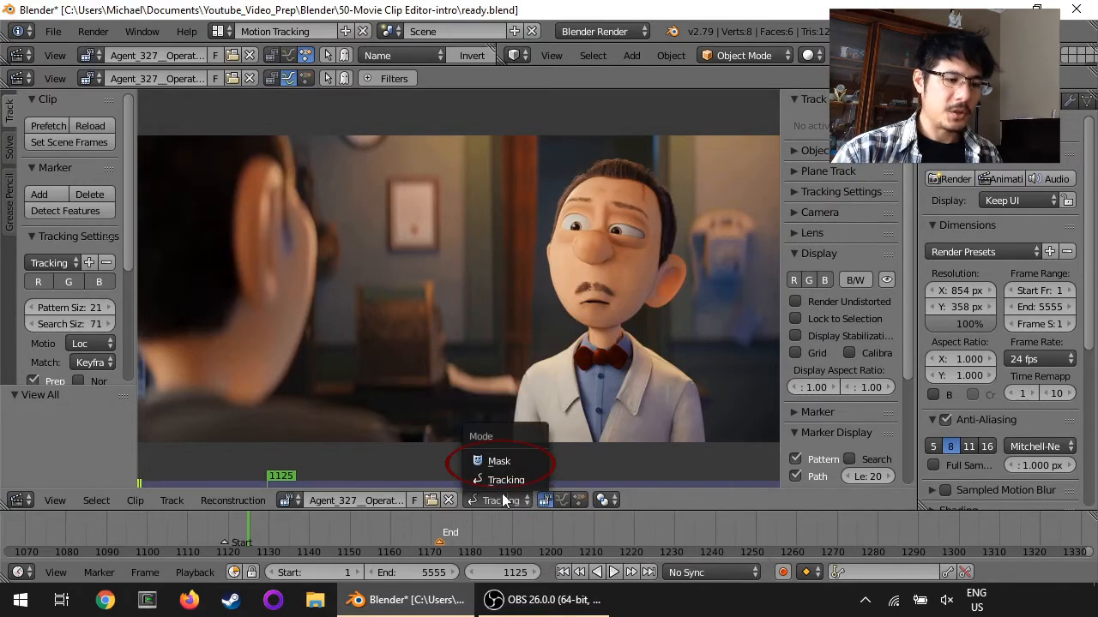
mouse_move(499, 461)
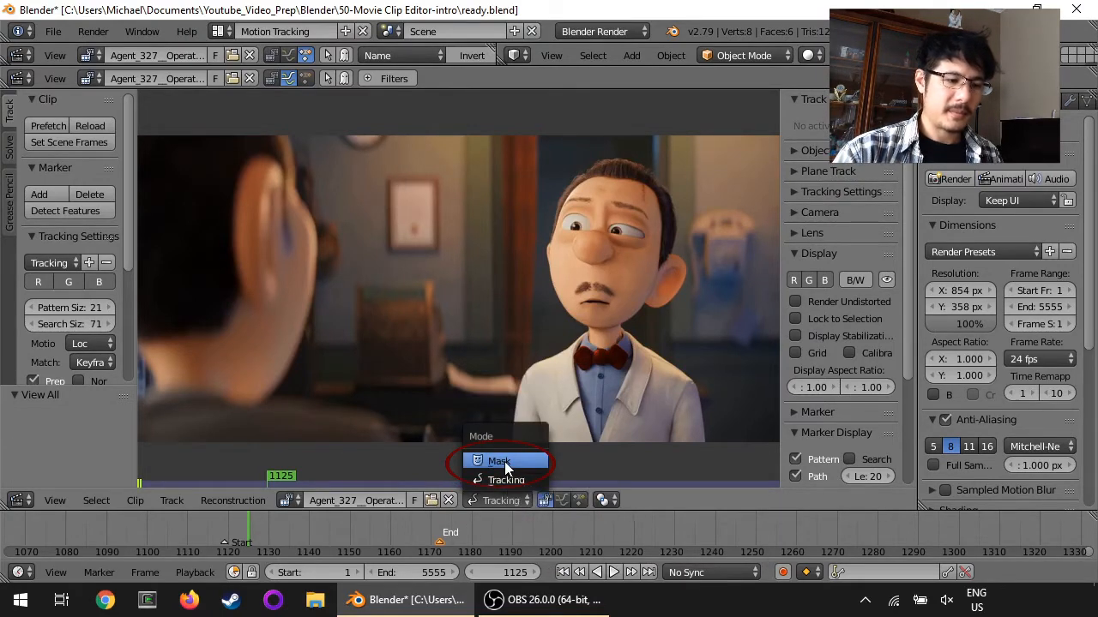
click(497, 462)
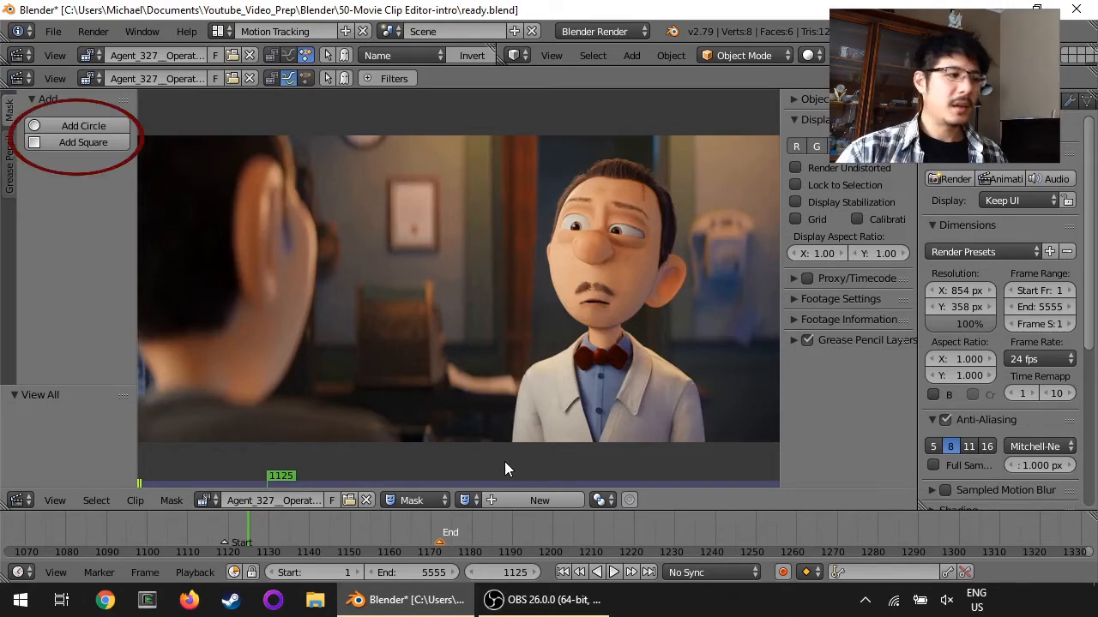
mouse_move(82, 125)
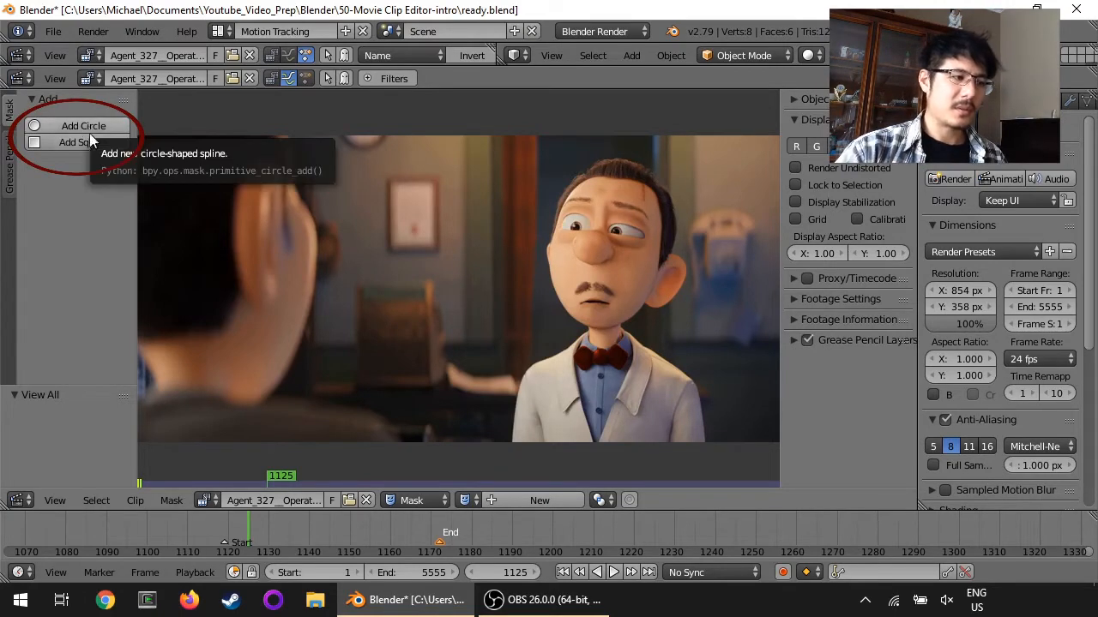
mouse_move(82, 142)
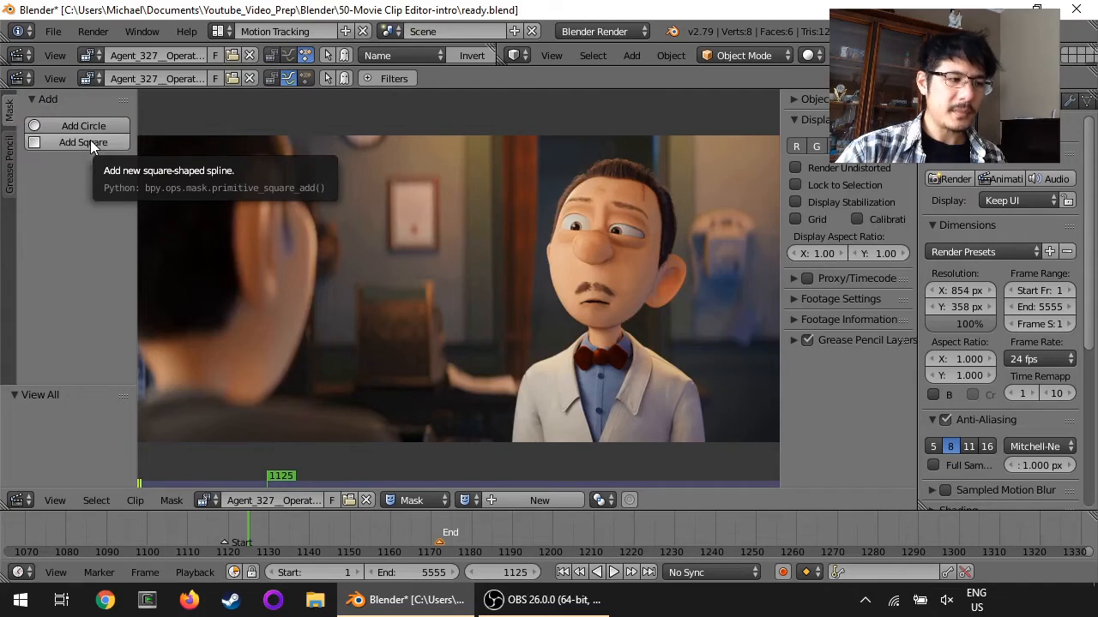
mouse_move(82, 125)
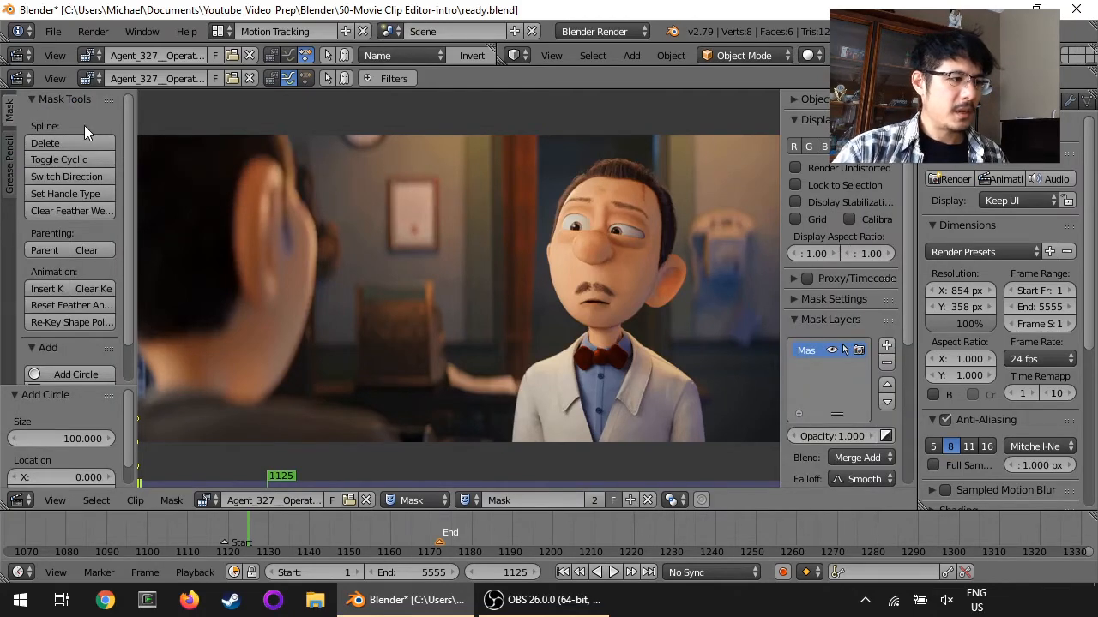
mouse_move(317, 214)
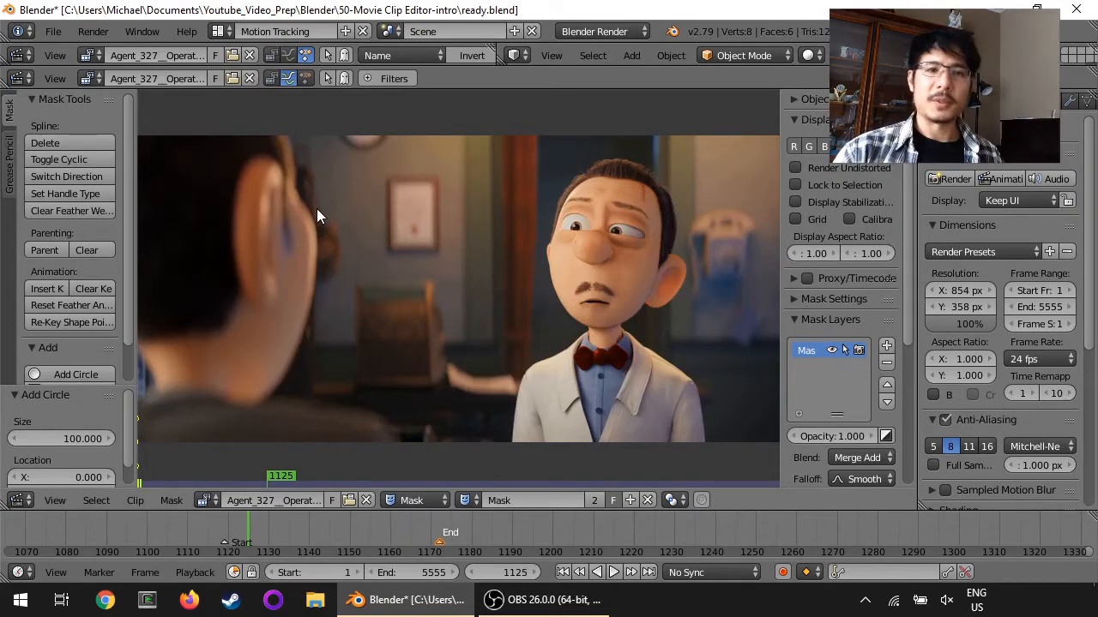
mouse_move(384, 274)
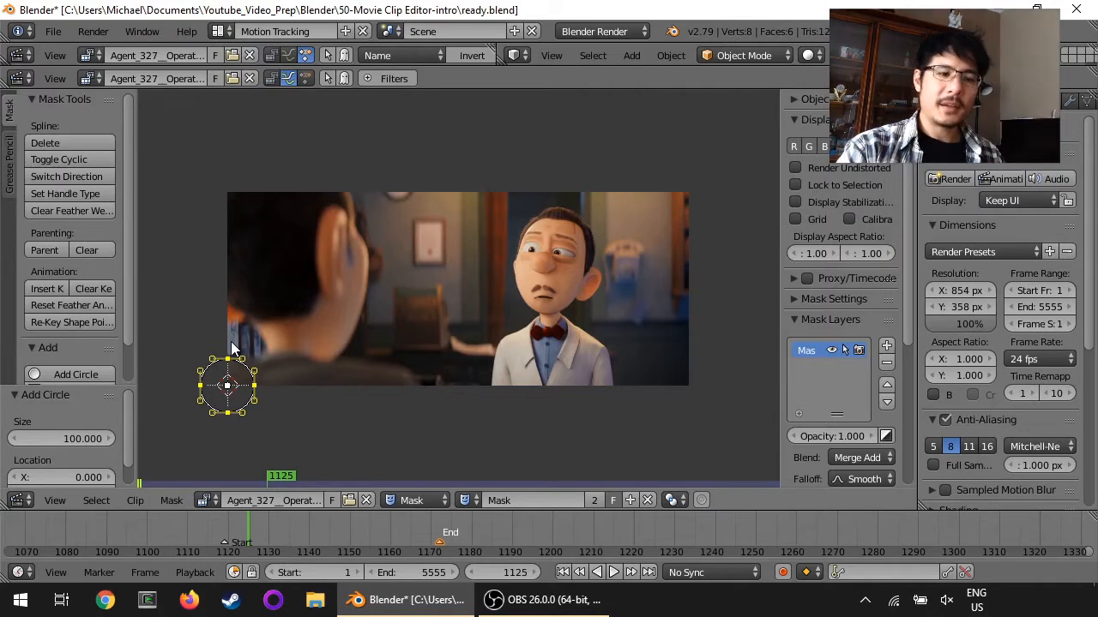
mouse_move(301, 360)
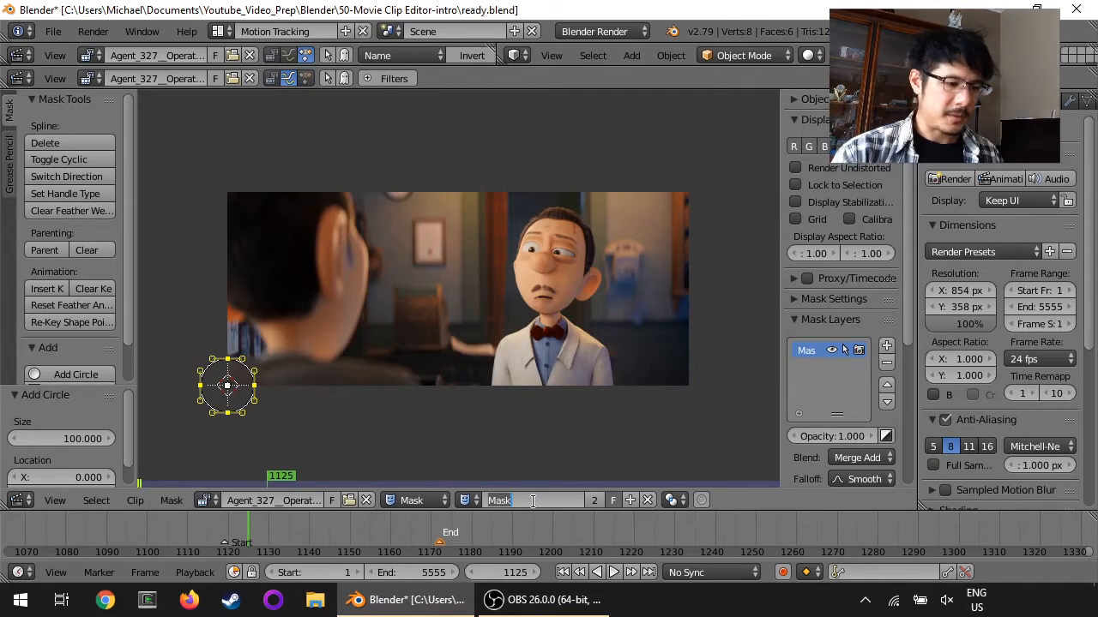
Name the mask holding the new circle shape 'my first mask'.
text(my first m)
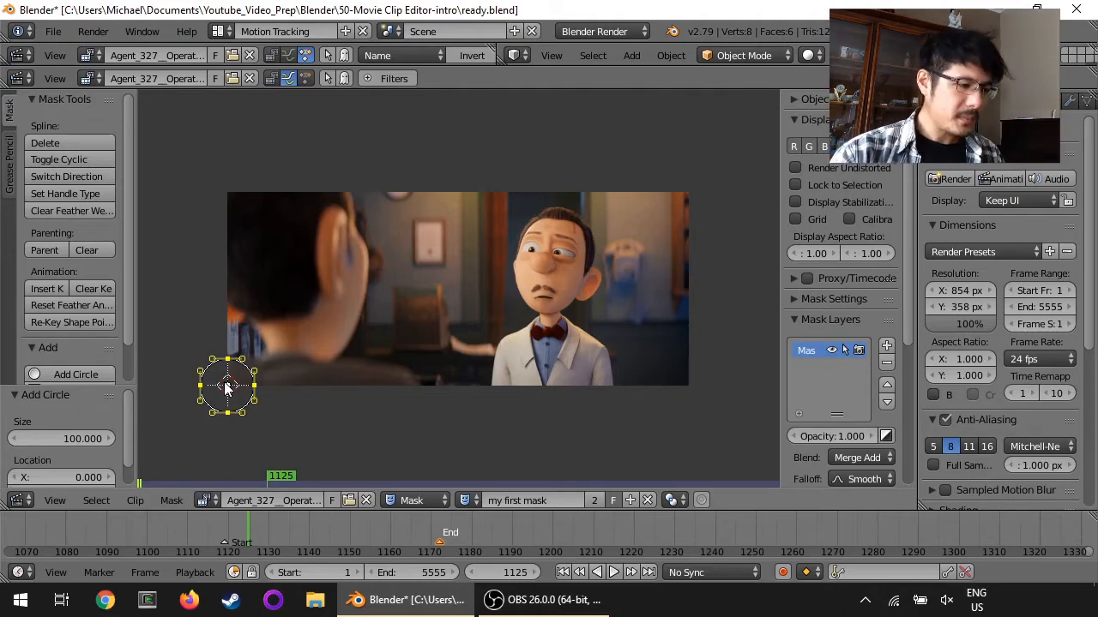
mouse_move(293, 339)
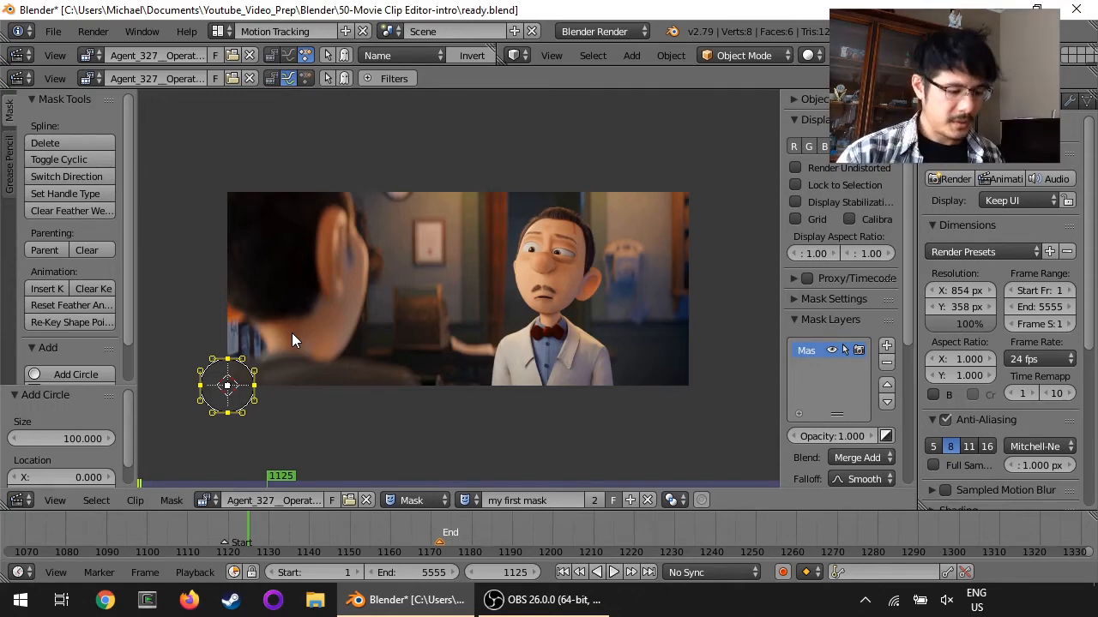
Move the circle mask onto the character's face (G) and scale it up around his whole head (S).
key(g)
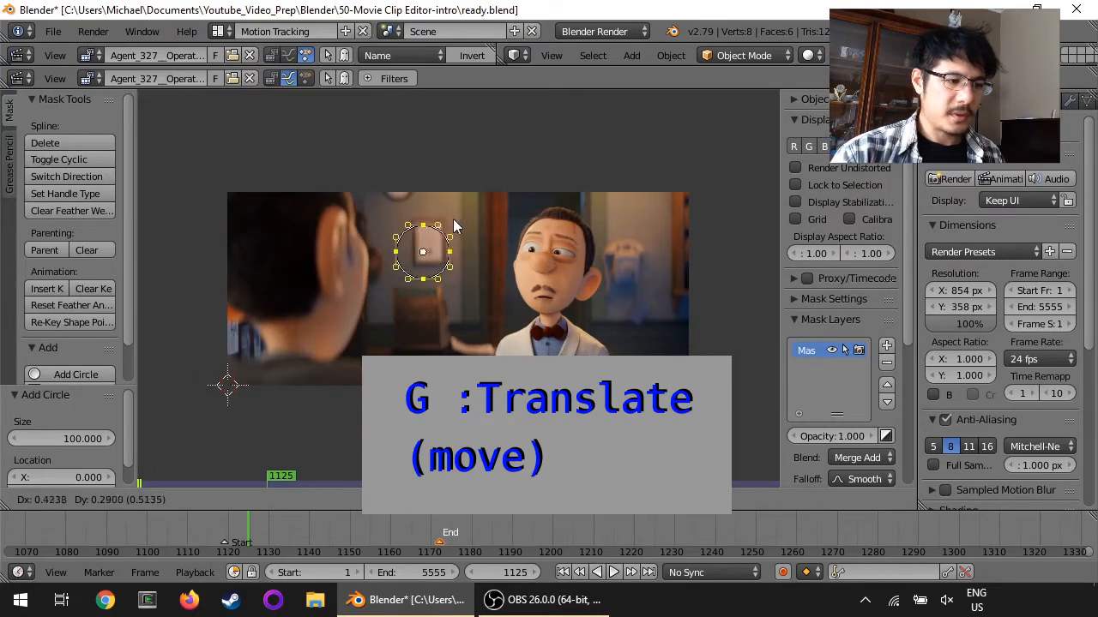
drag(422, 250, 546, 264)
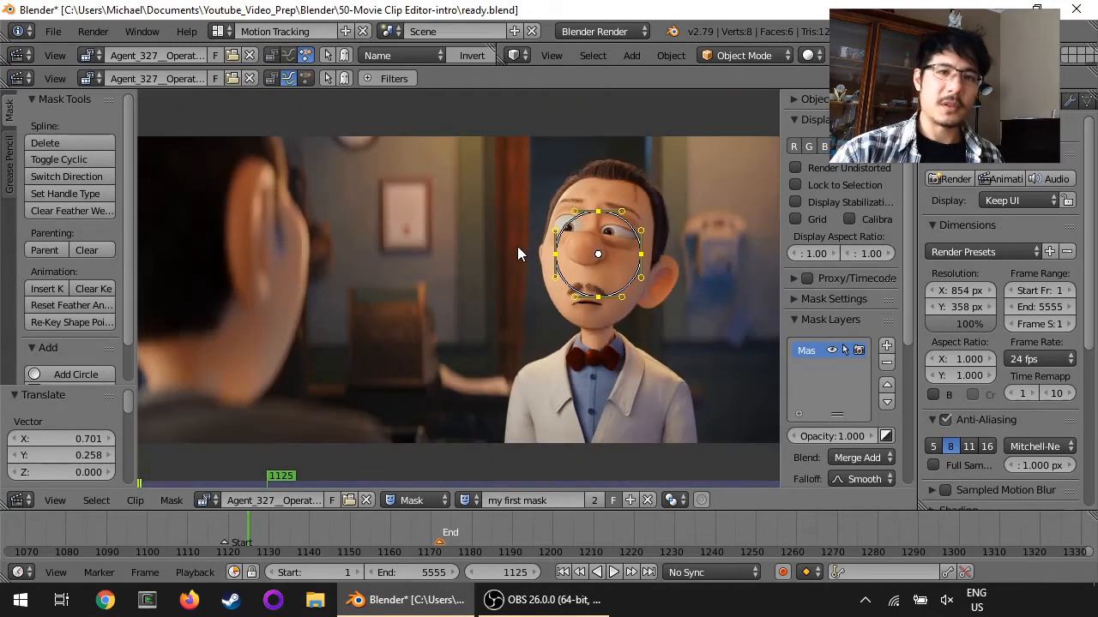
mouse_move(518, 315)
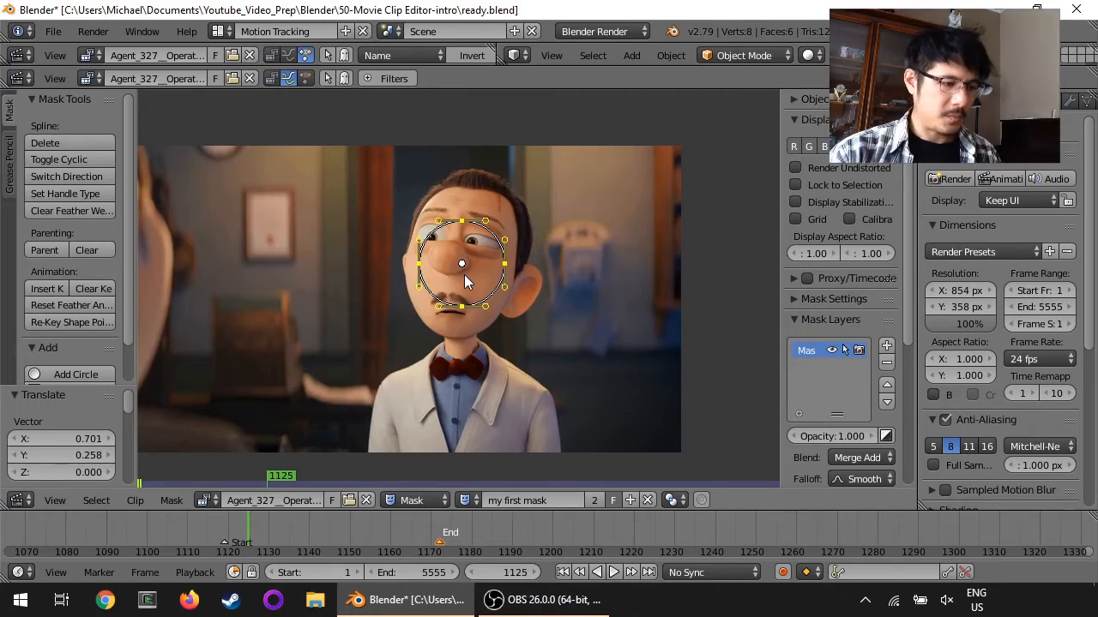
key(s)
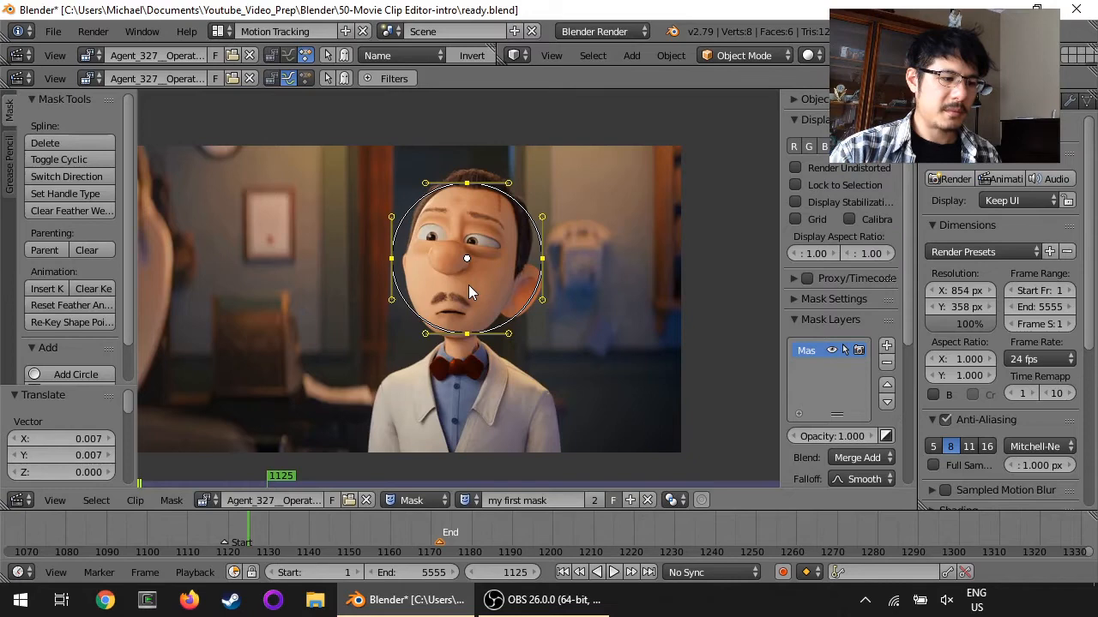
mouse_move(429, 335)
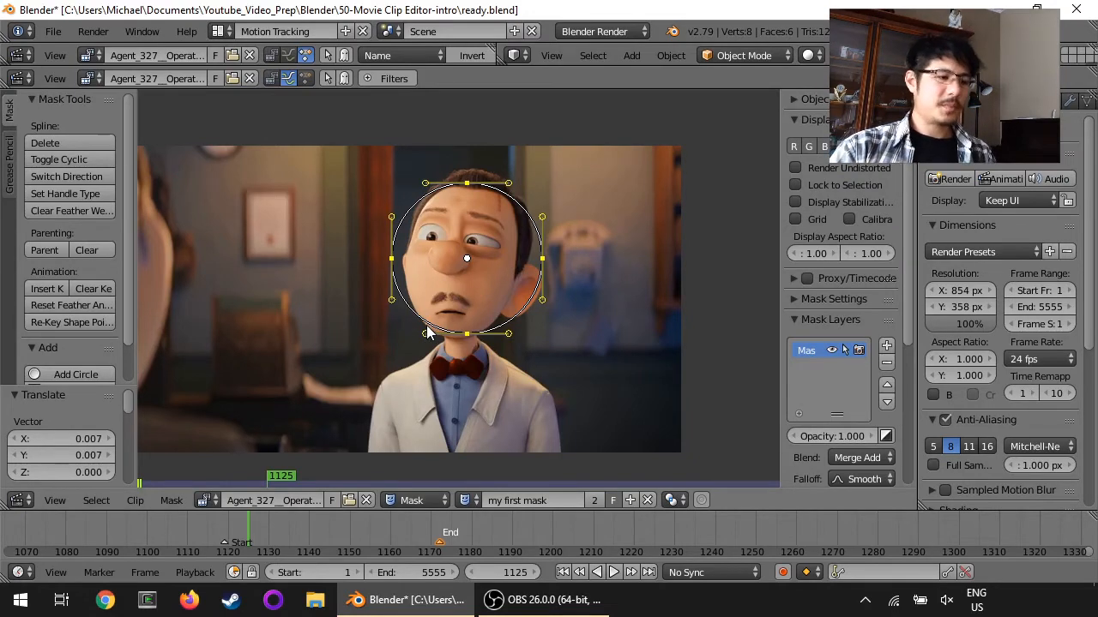
mouse_move(243, 403)
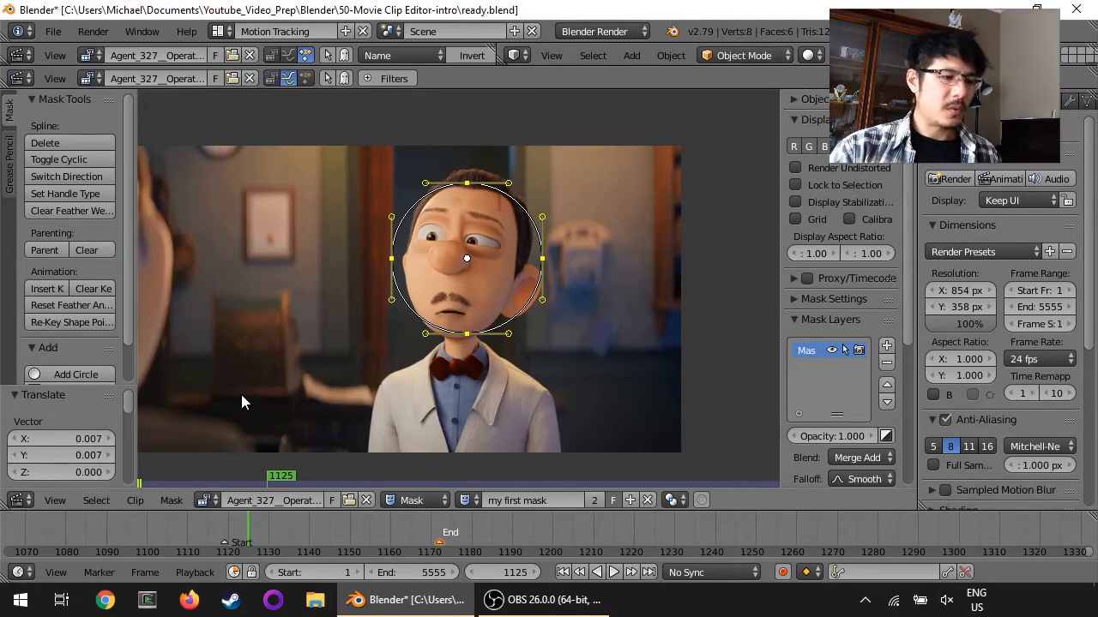
mouse_move(206, 464)
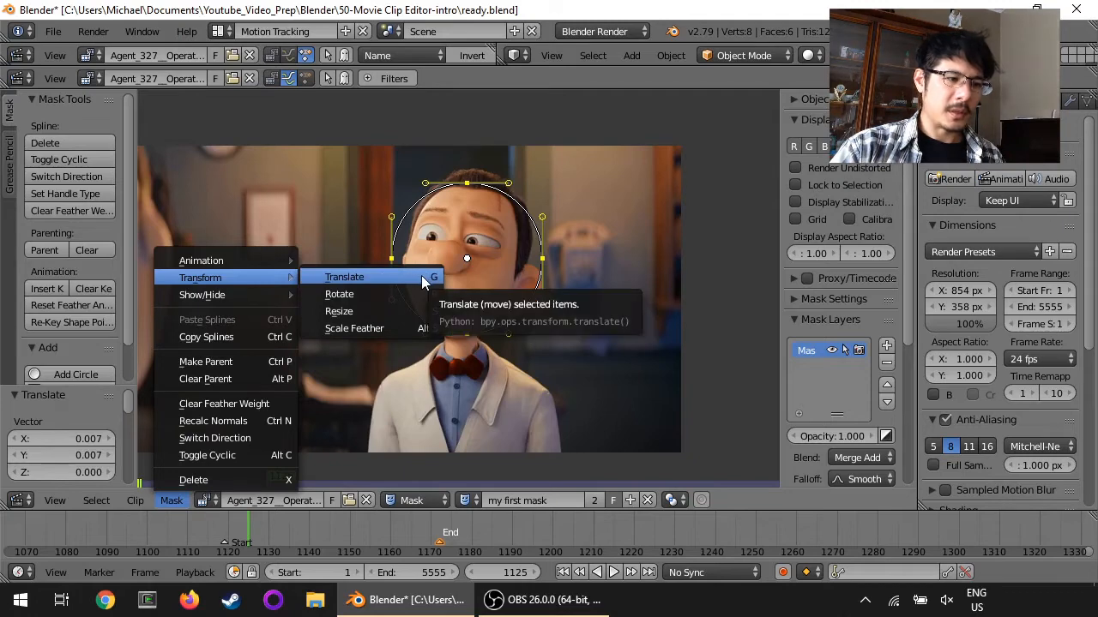
mouse_move(370, 283)
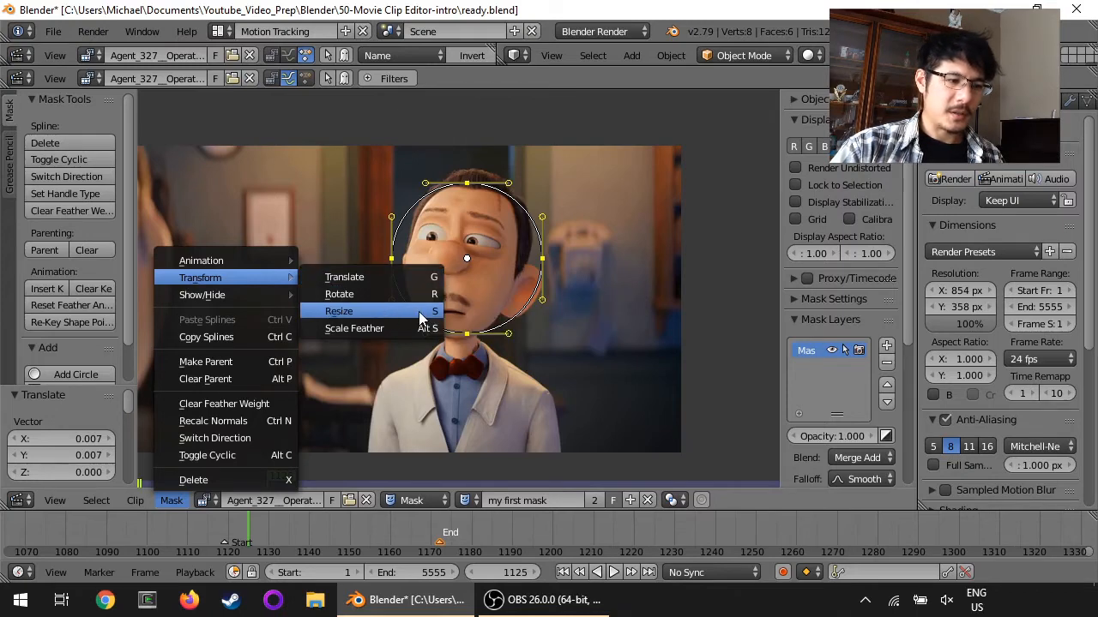
Resize the circle via Mask > Transform > Resize, shrinking it slightly to hug the head.
click(338, 310)
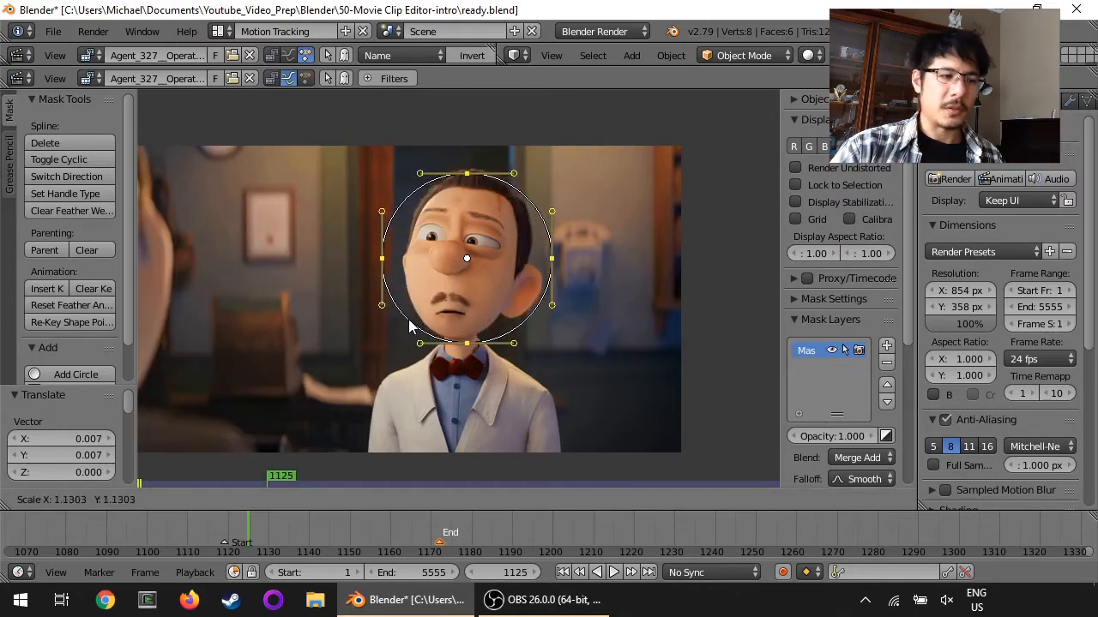
drag(466, 257, 421, 326)
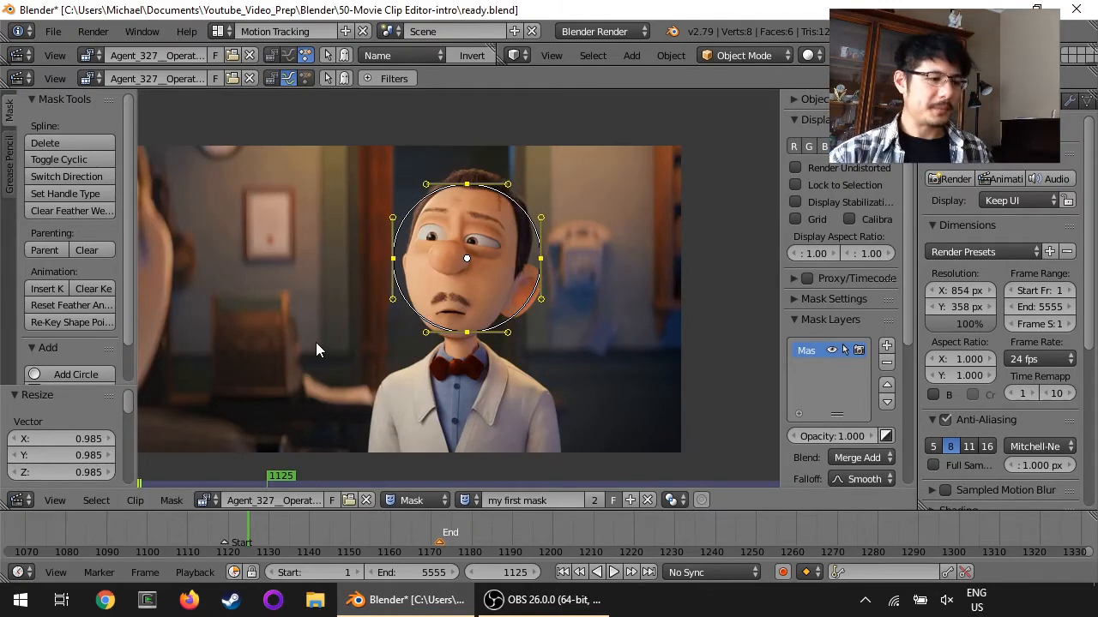
mouse_move(421, 206)
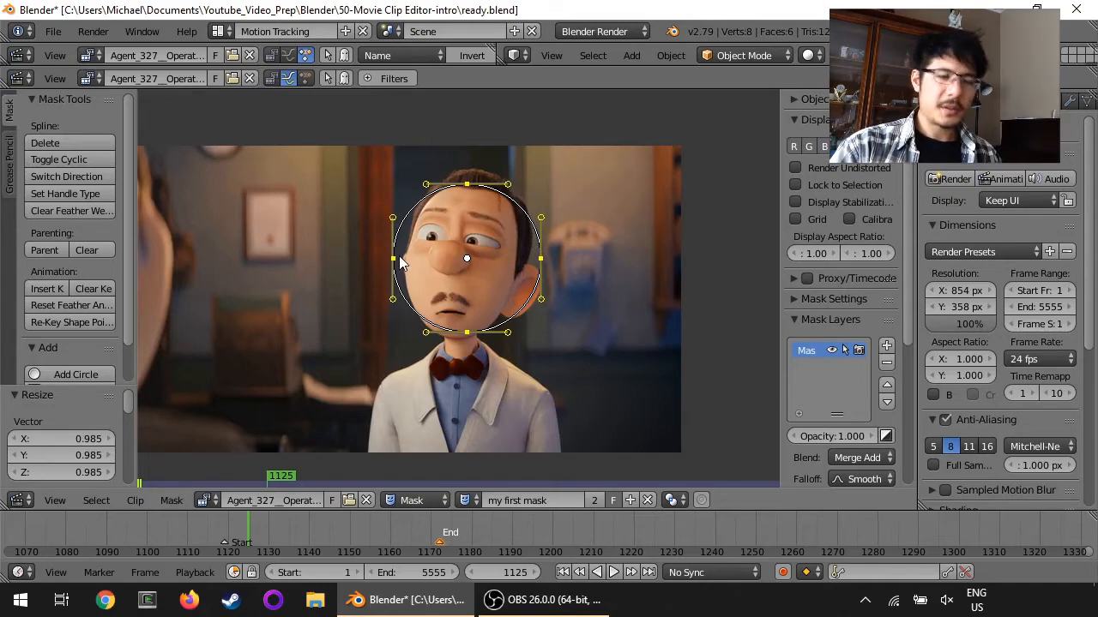
mouse_move(393, 442)
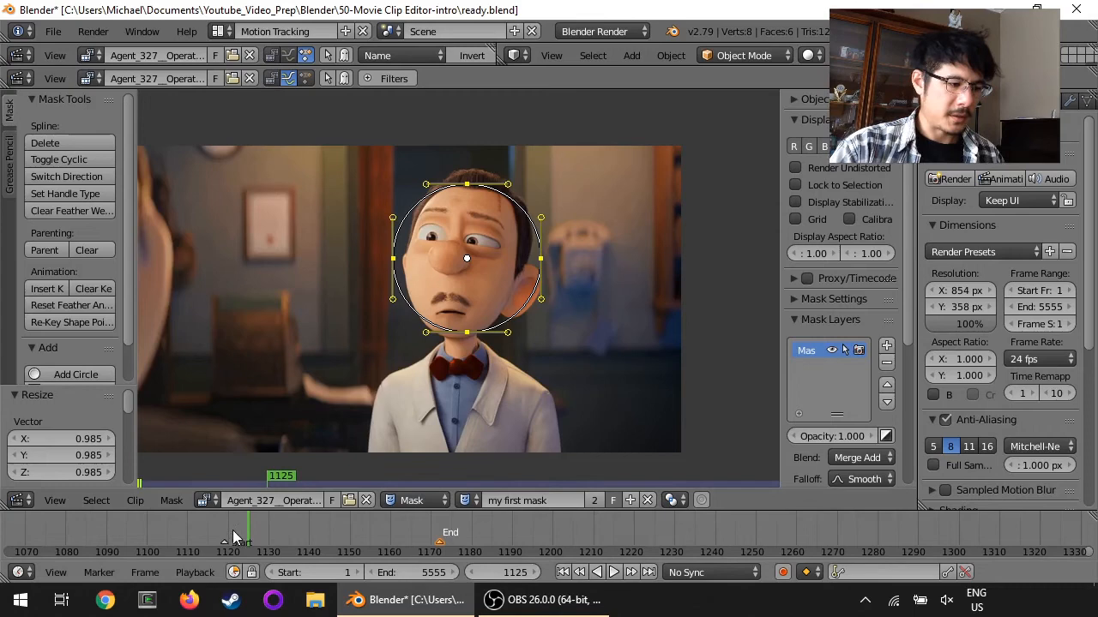
Scrub to a later frame near 1170 where the head leaves the circle, then hover the Marker menu.
click(613, 573)
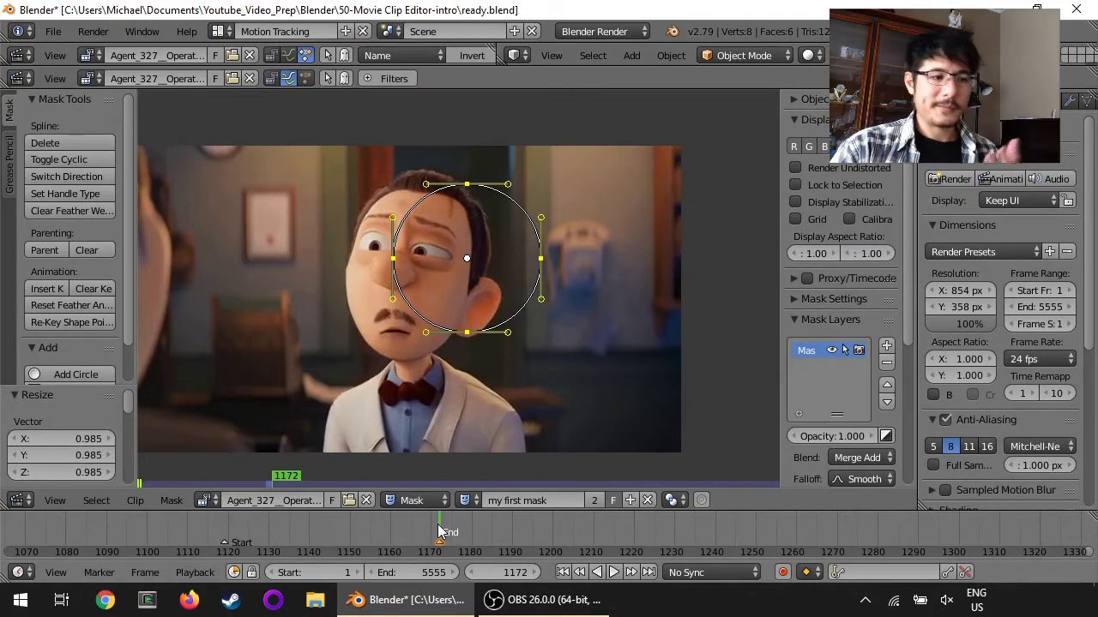
mouse_move(330, 529)
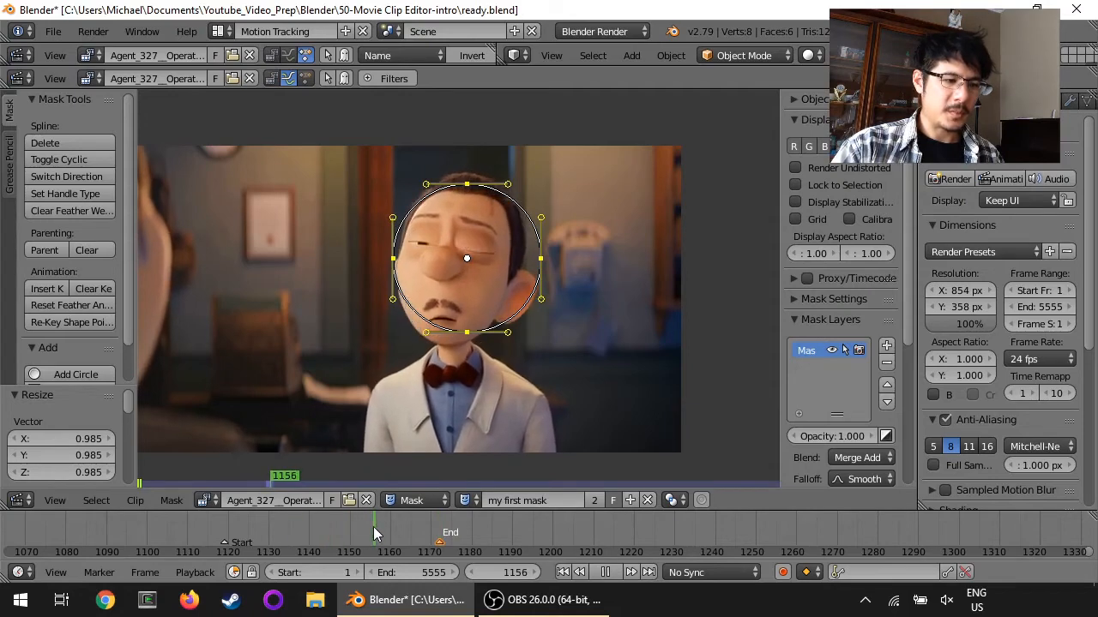
drag(374, 523, 429, 523)
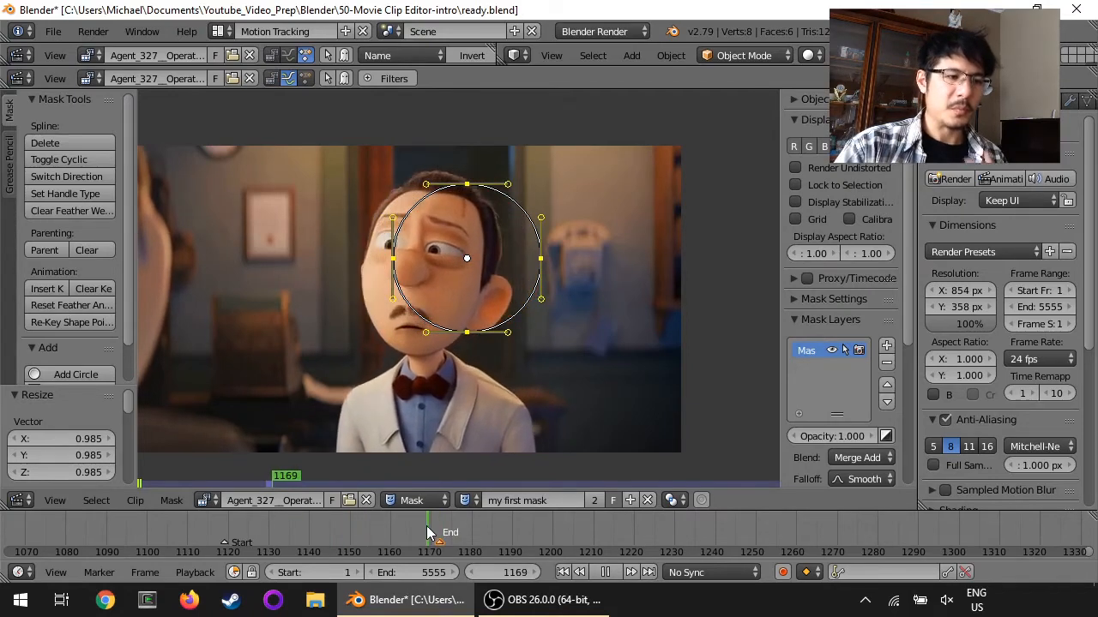
click(443, 525)
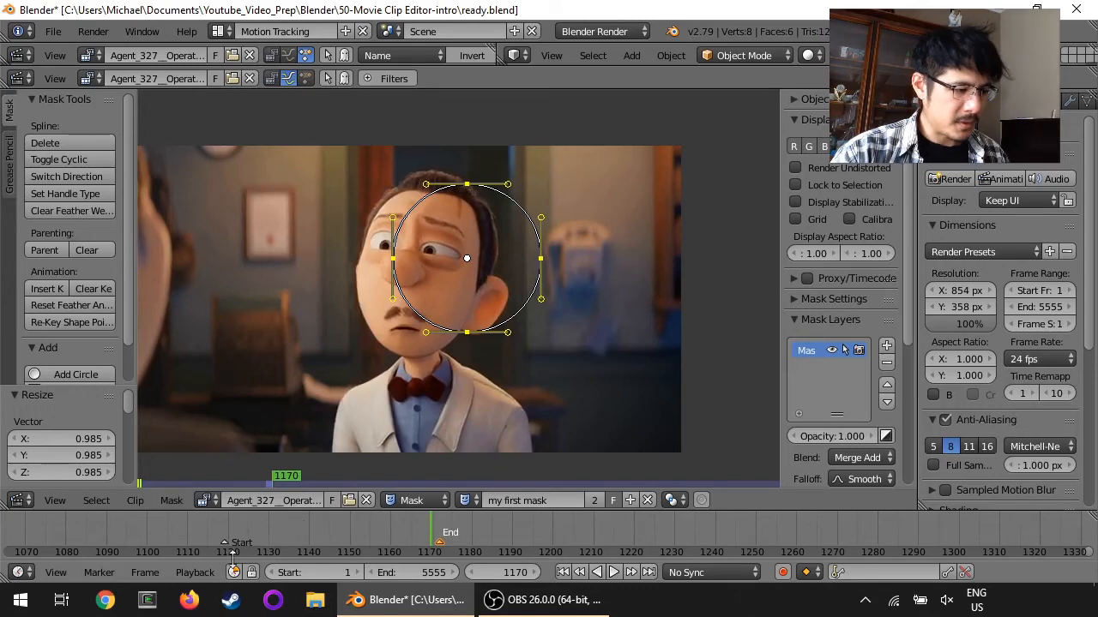
mouse_move(100, 573)
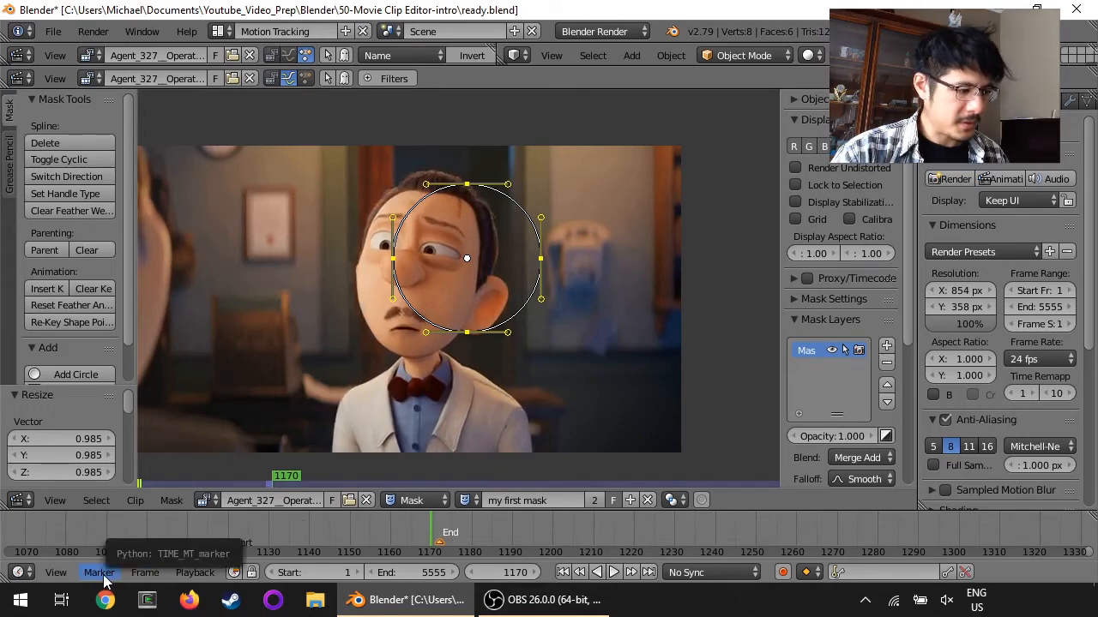
click(99, 573)
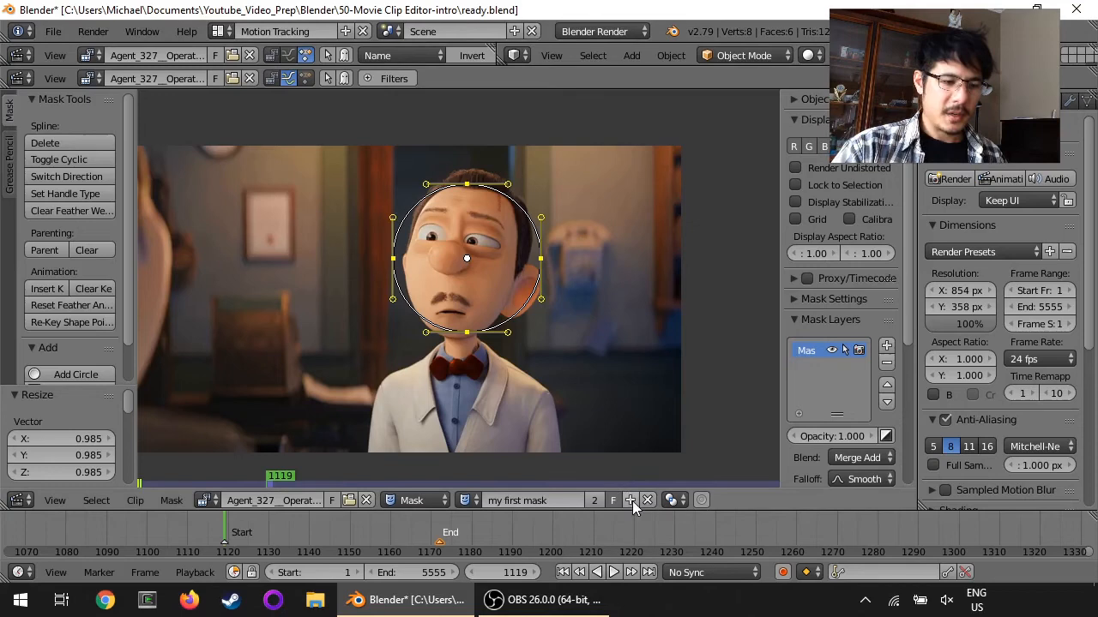
mouse_move(630, 500)
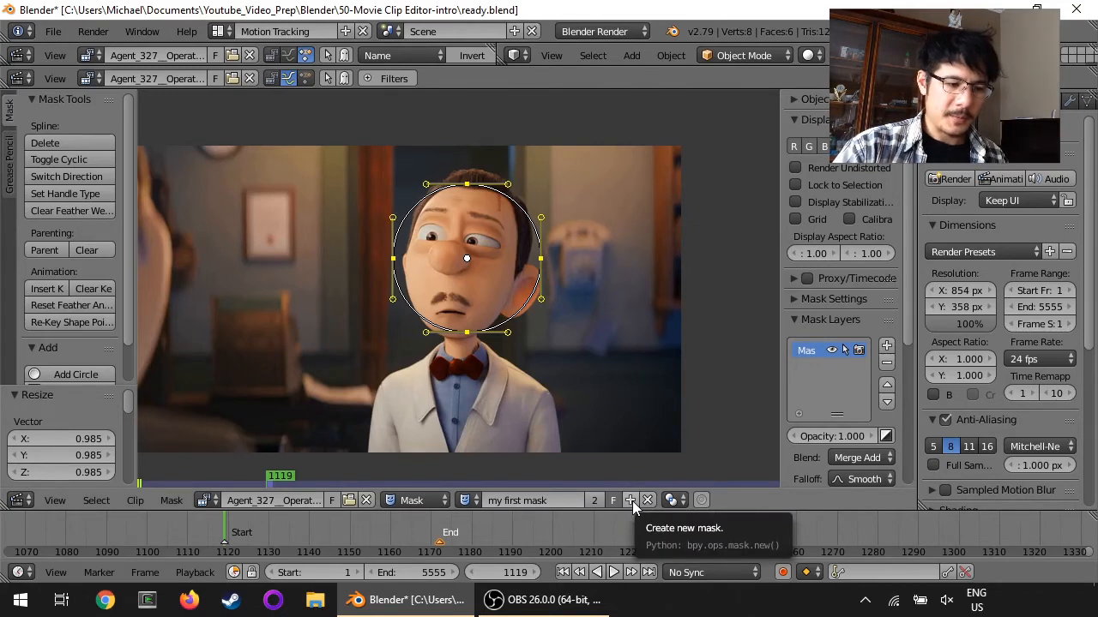
Create a new empty mask named 'second mask', hiding the circle from the clip.
click(629, 501)
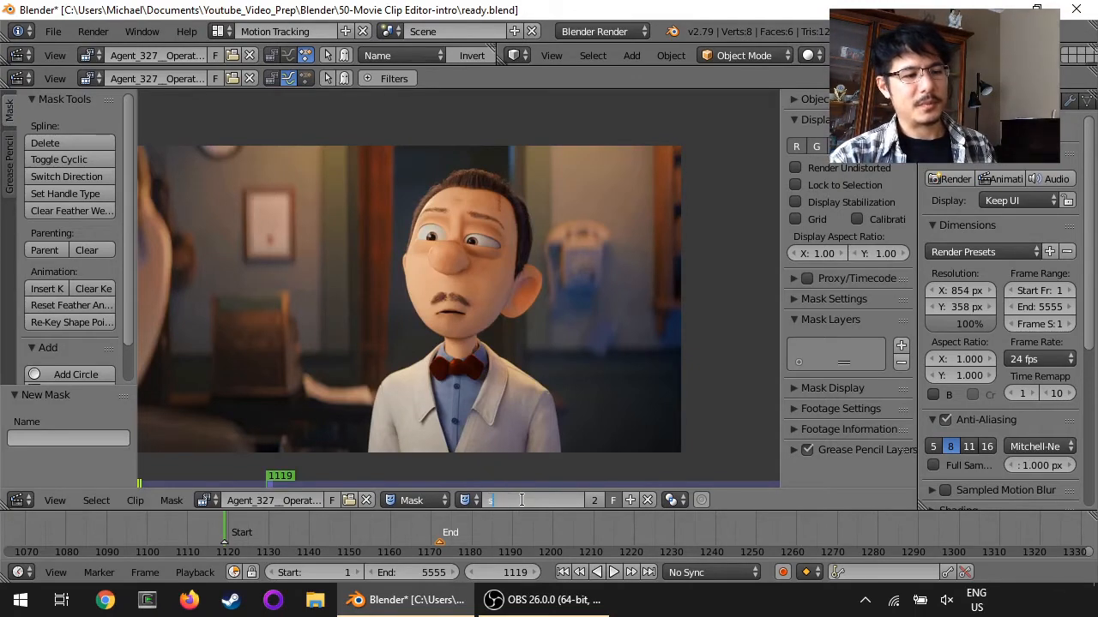
text(second mask)
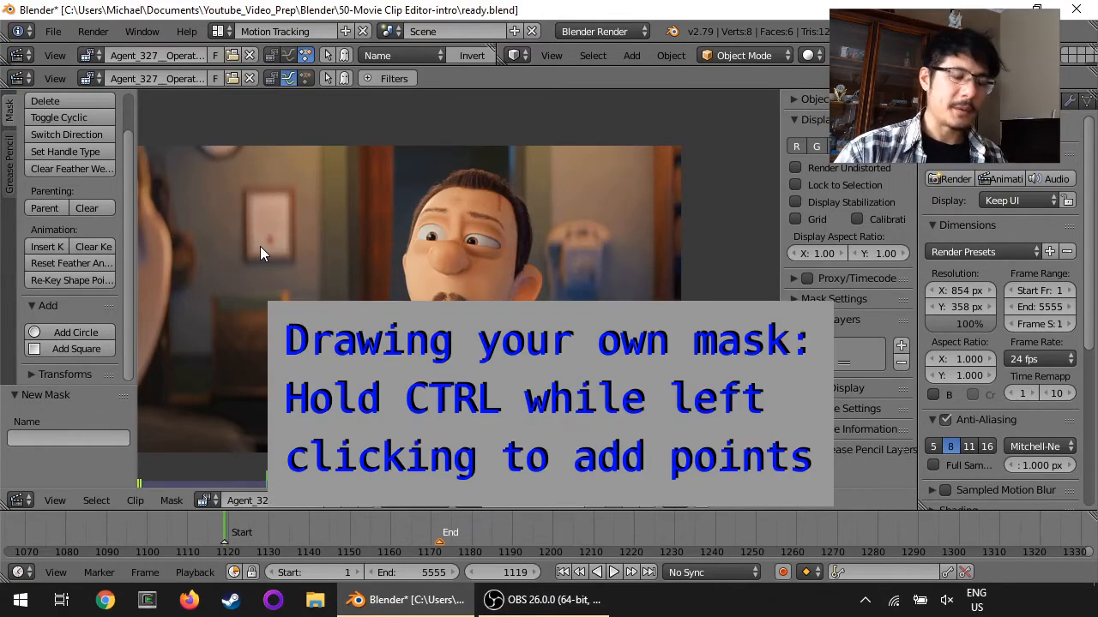
mouse_move(291, 278)
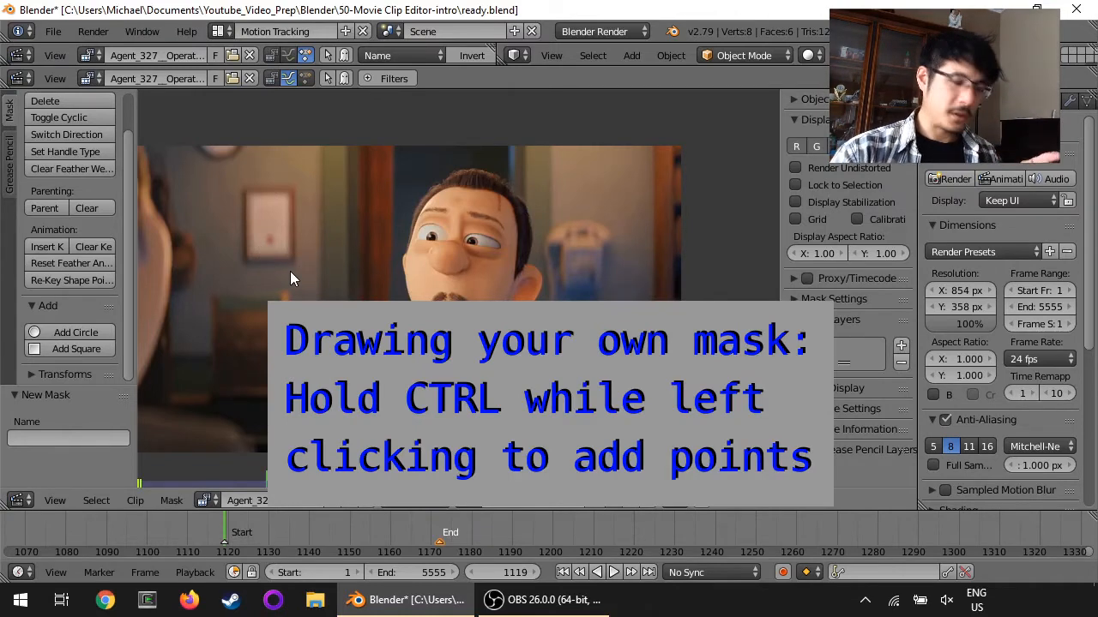
mouse_move(341, 239)
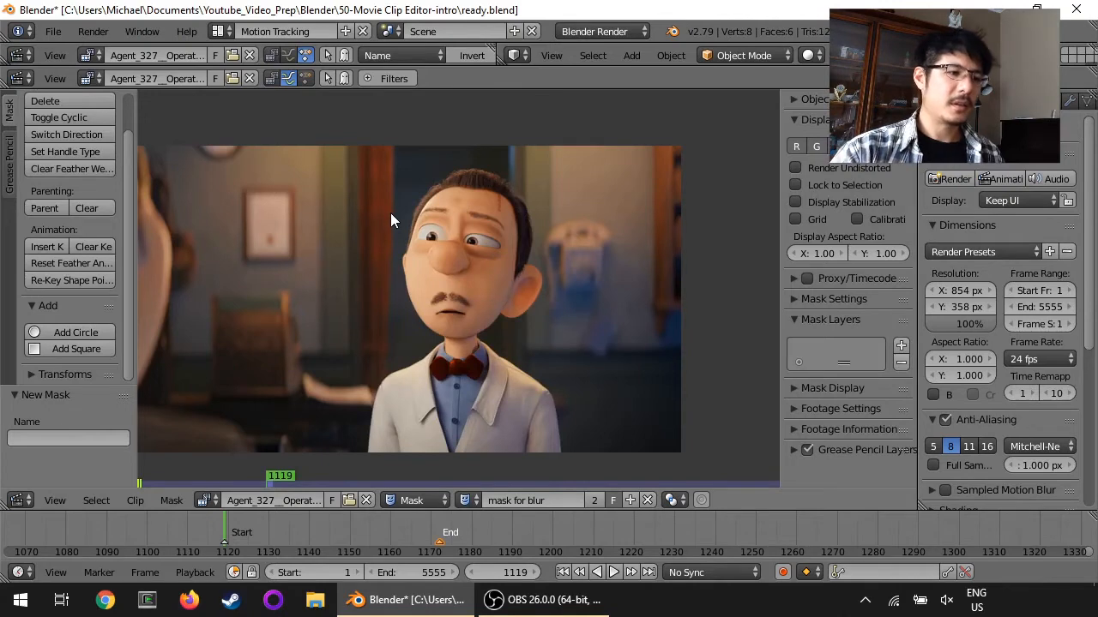
mouse_move(466, 189)
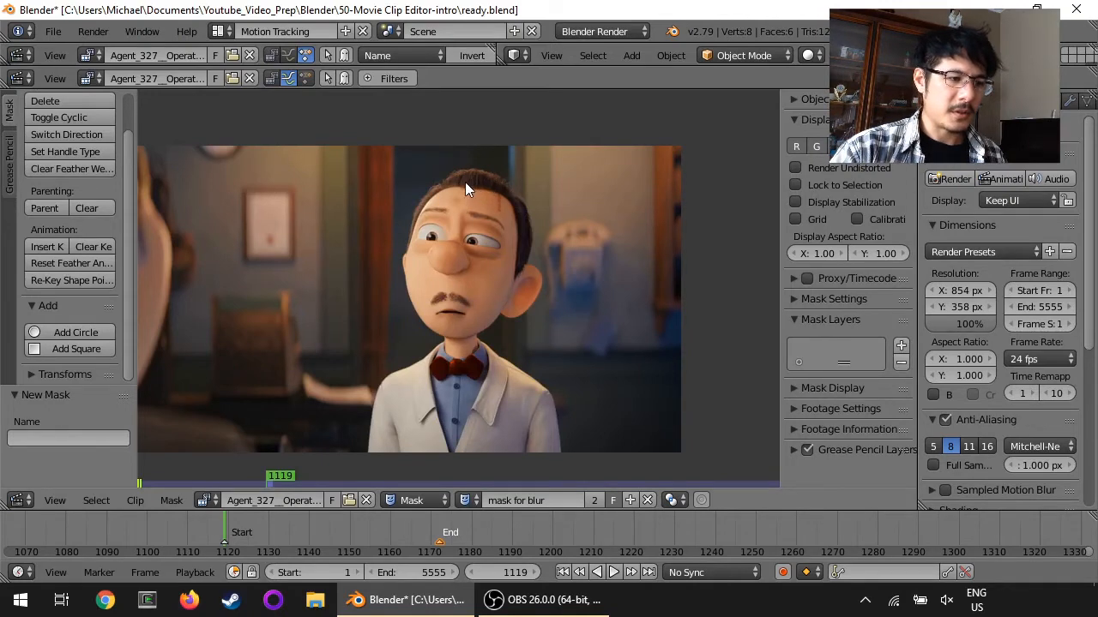
mouse_move(466, 192)
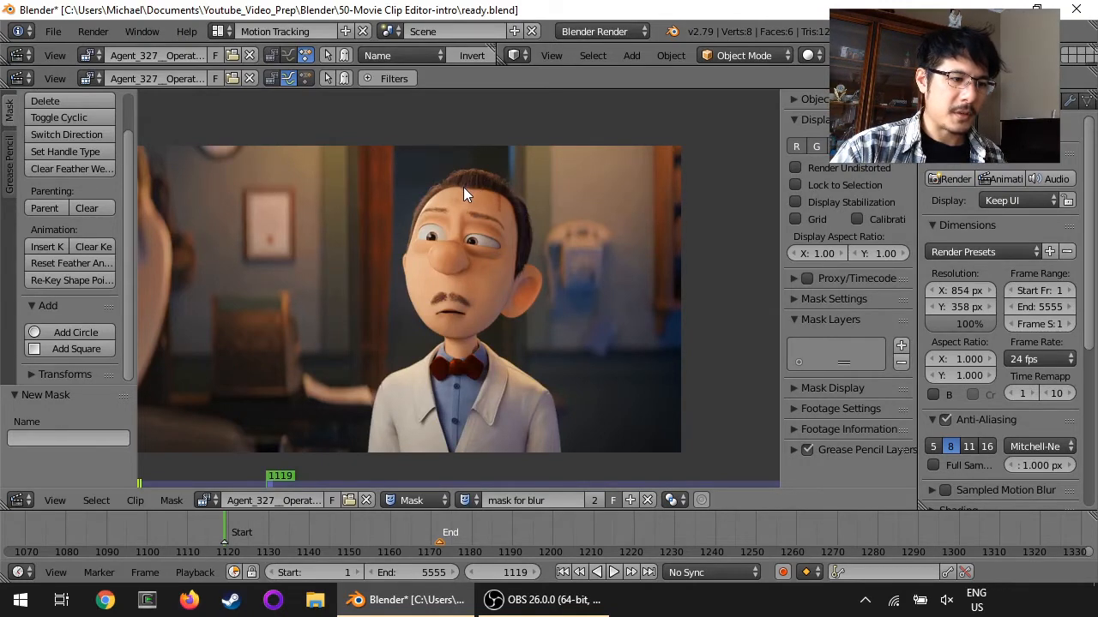
Ctrl+click mask points from the top of the head down around the ear and face to trace the outline.
click(459, 189)
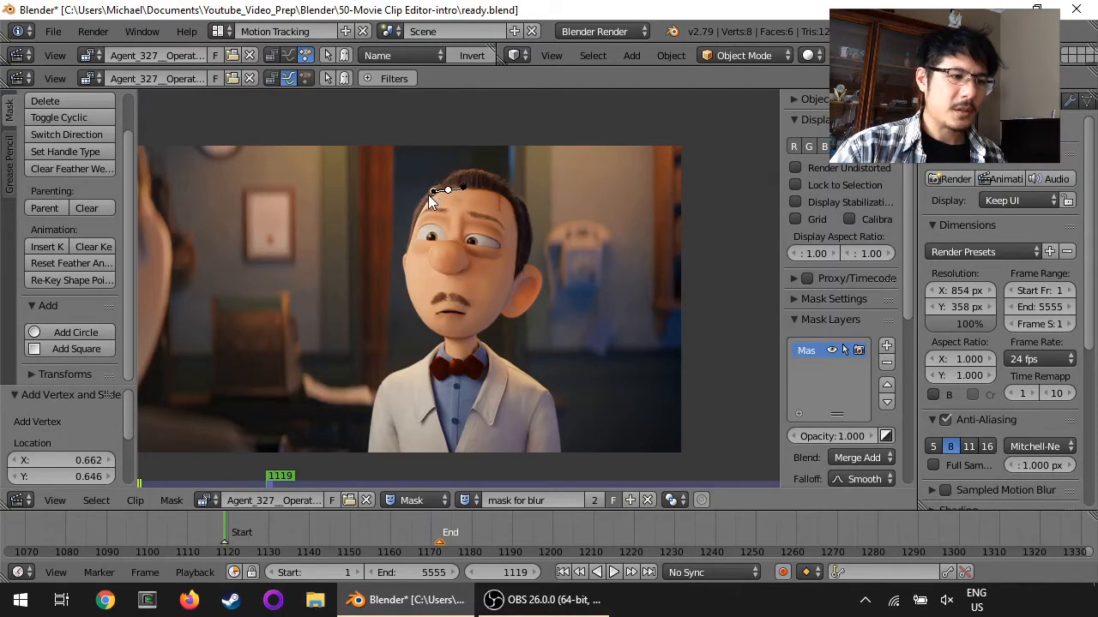
drag(446, 189, 437, 199)
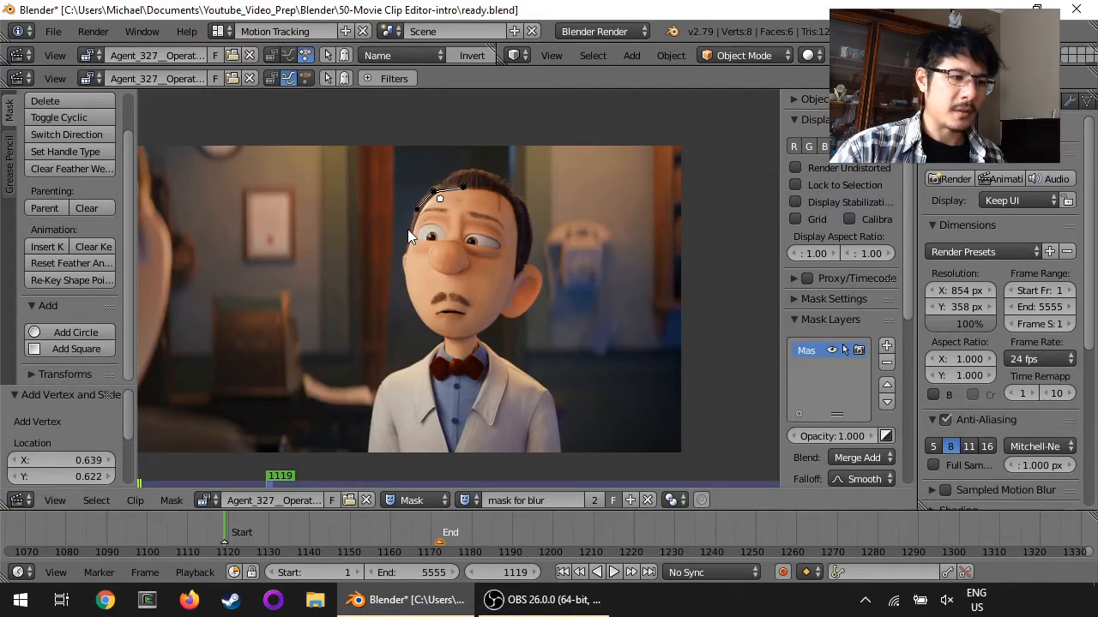
drag(437, 199, 429, 233)
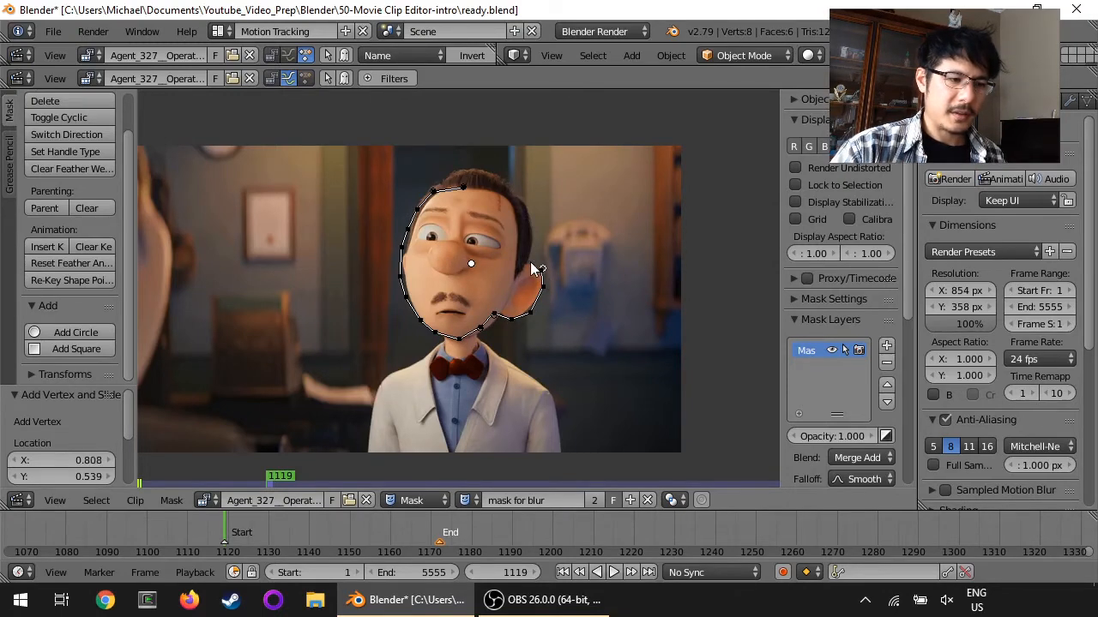
drag(532, 271, 506, 203)
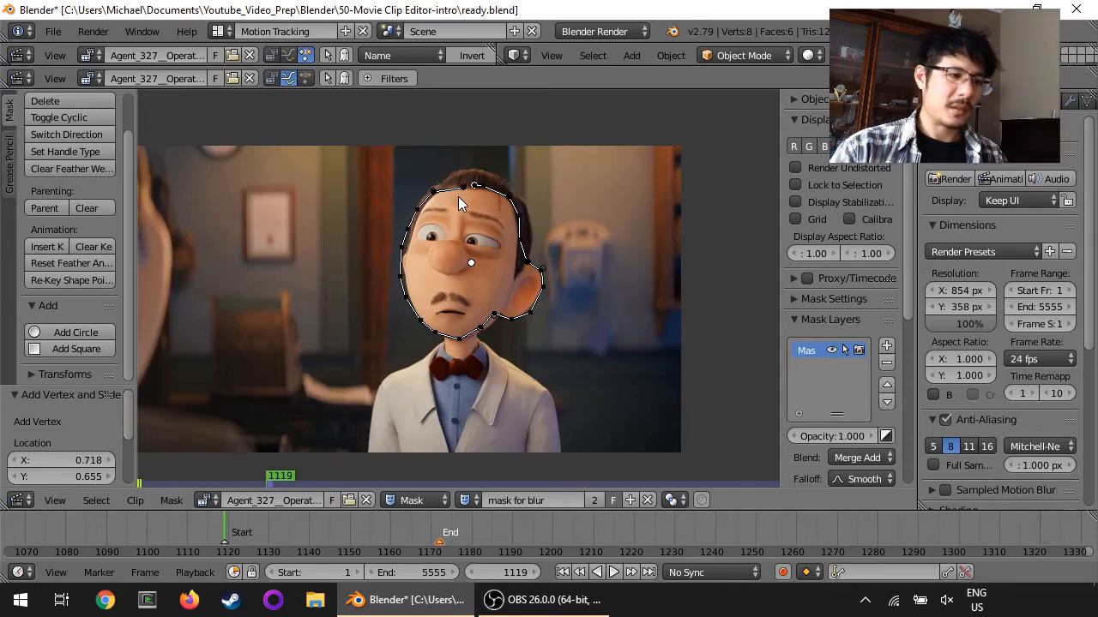
mouse_move(460, 202)
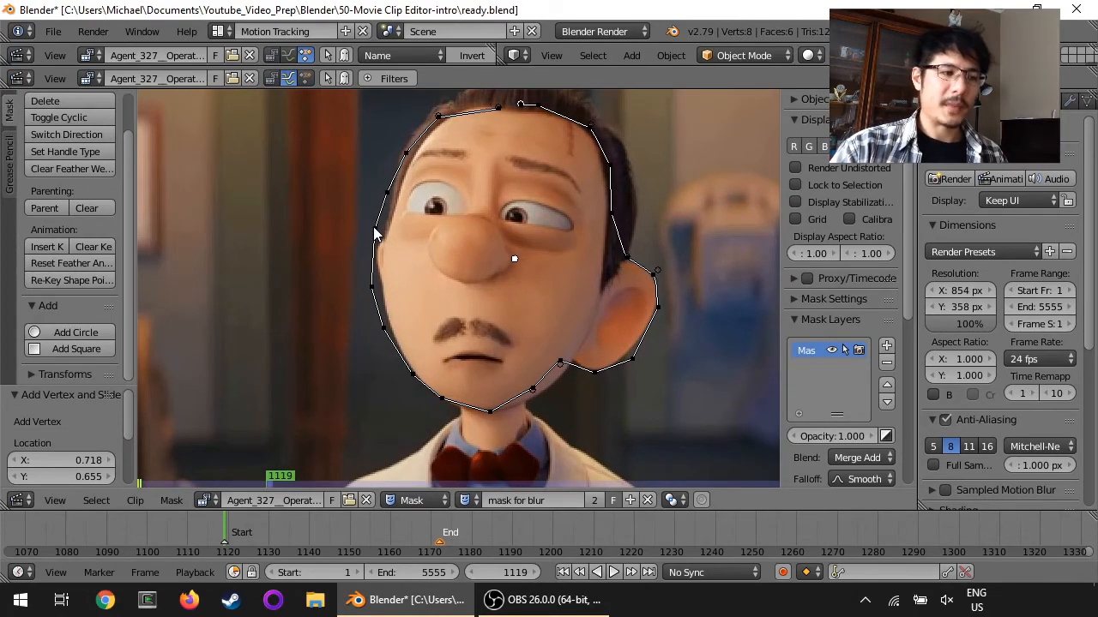
mouse_move(380, 238)
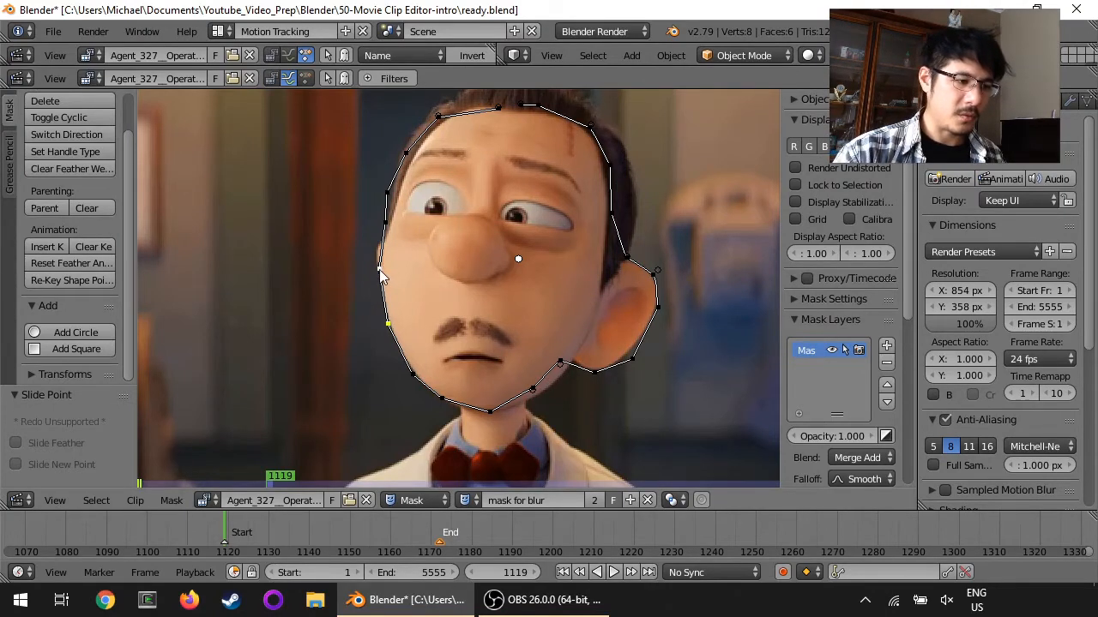
mouse_move(386, 221)
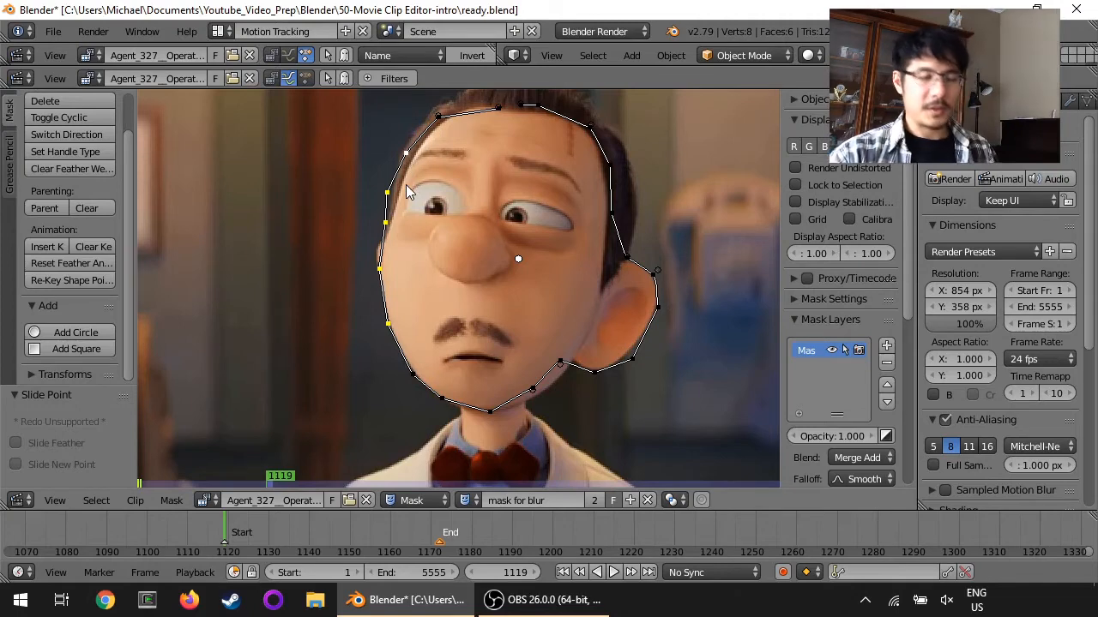
Slide a mask point inward so the outline follows the cheek edge.
drag(409, 192, 386, 192)
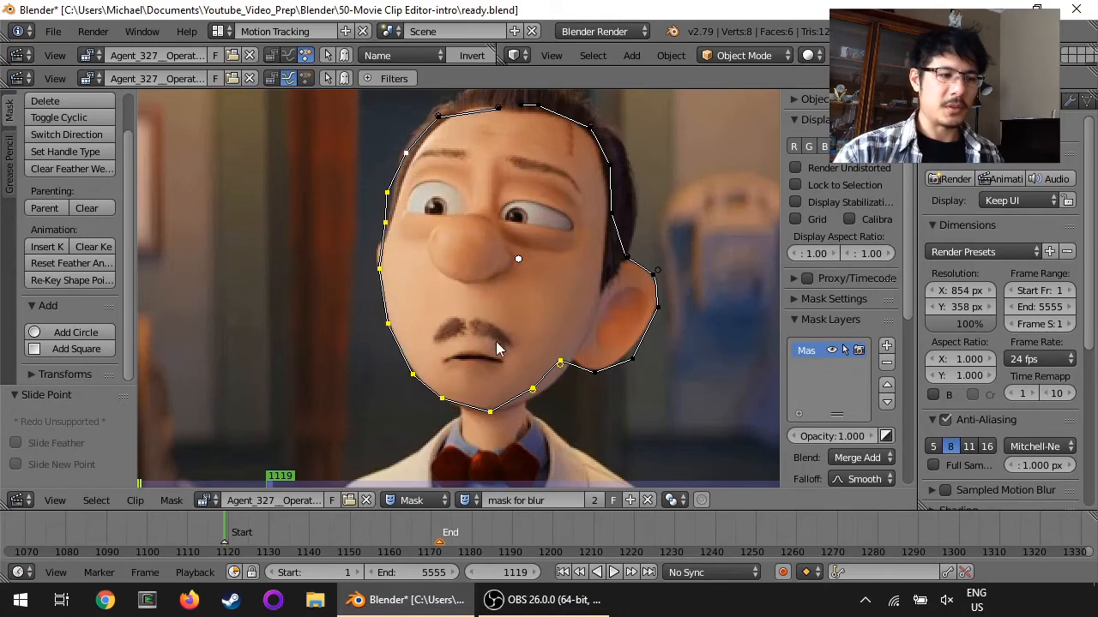
mouse_move(483, 299)
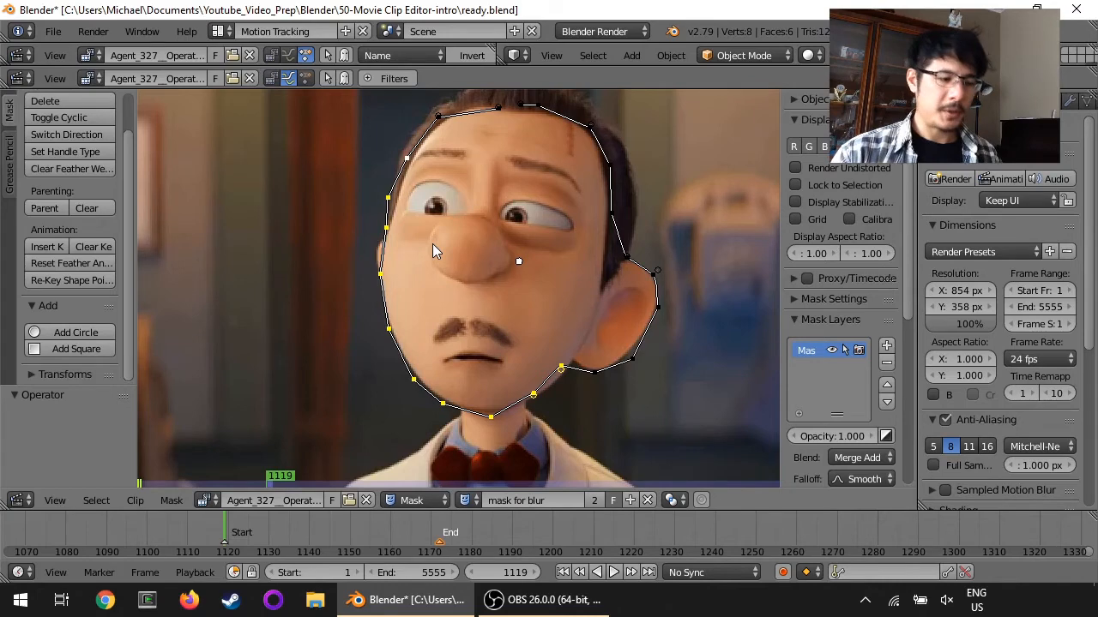
Select all points of the head mask with A.
key(a)
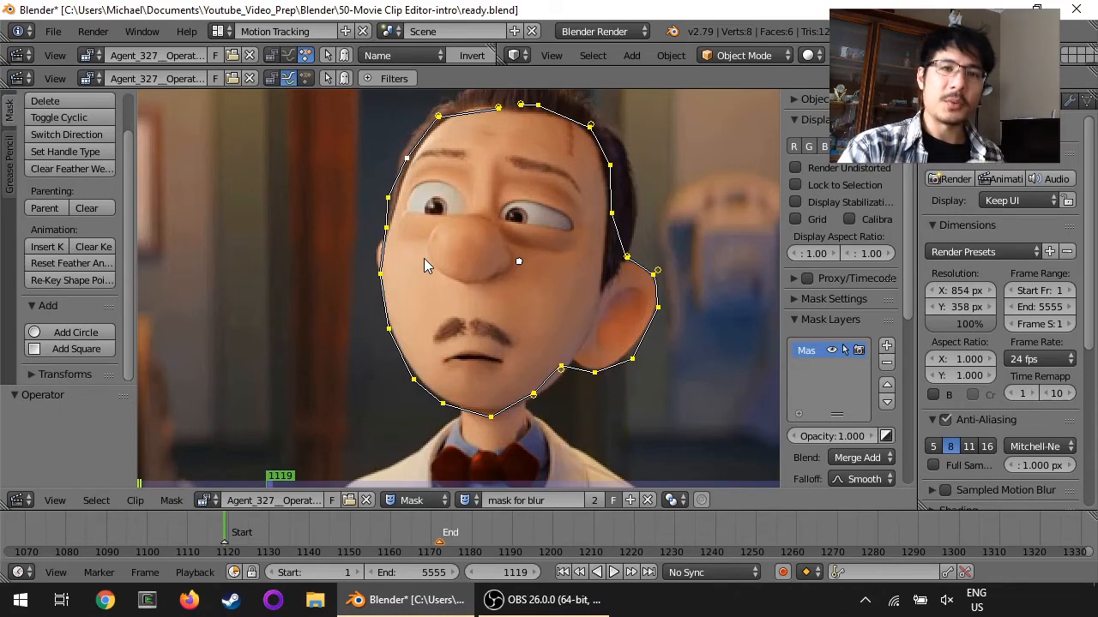
mouse_move(446, 283)
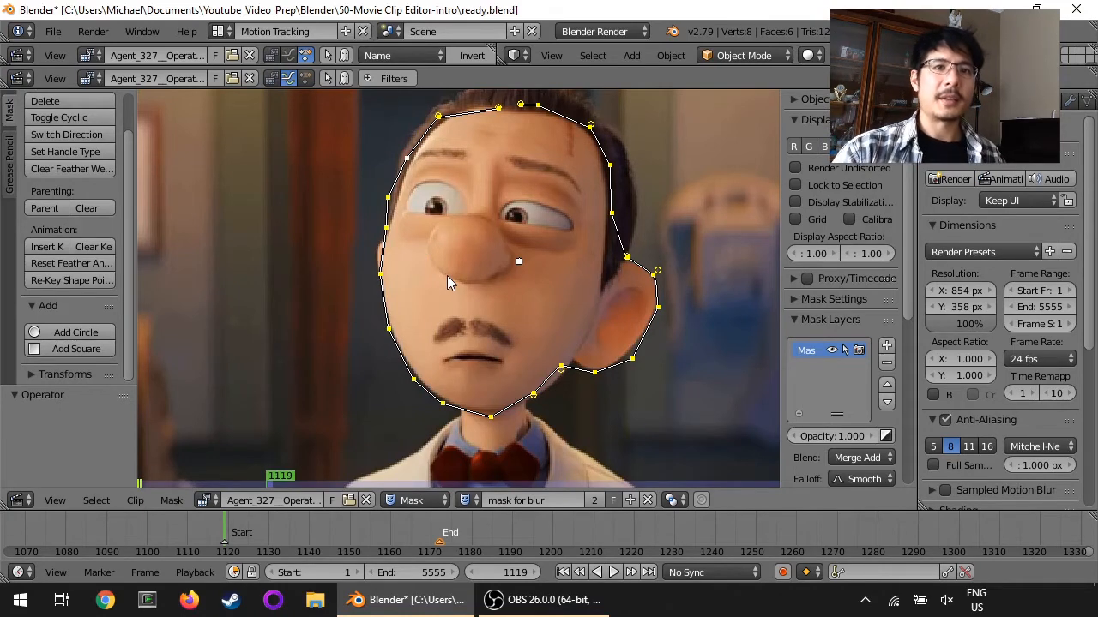
mouse_move(461, 347)
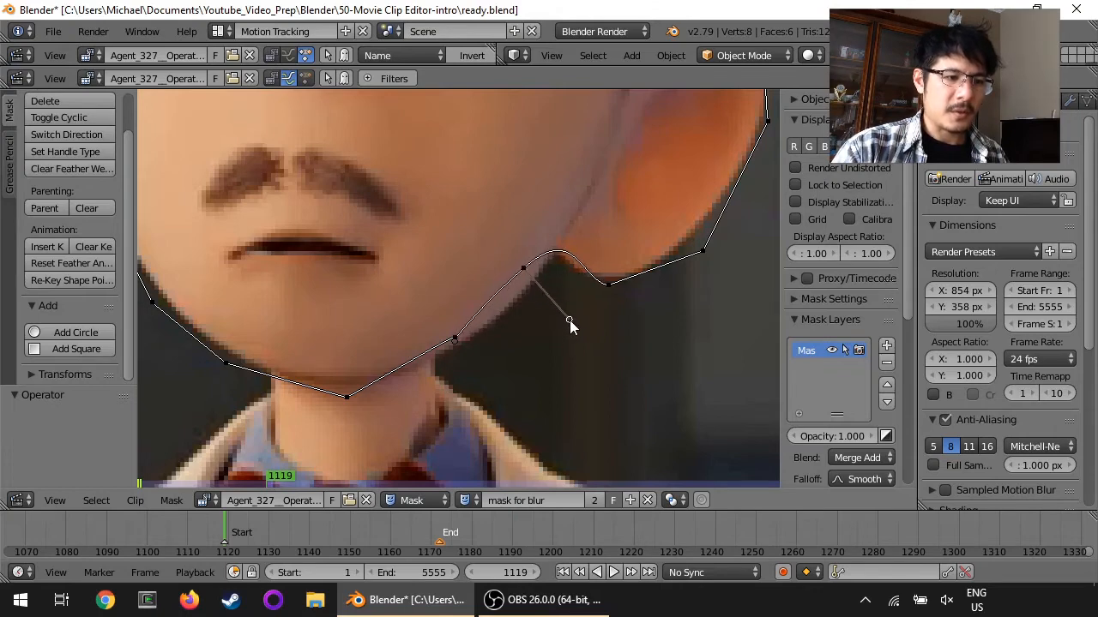
Drag the jaw-corner point's Bézier handle to curve the segment below the ear.
drag(569, 322, 528, 275)
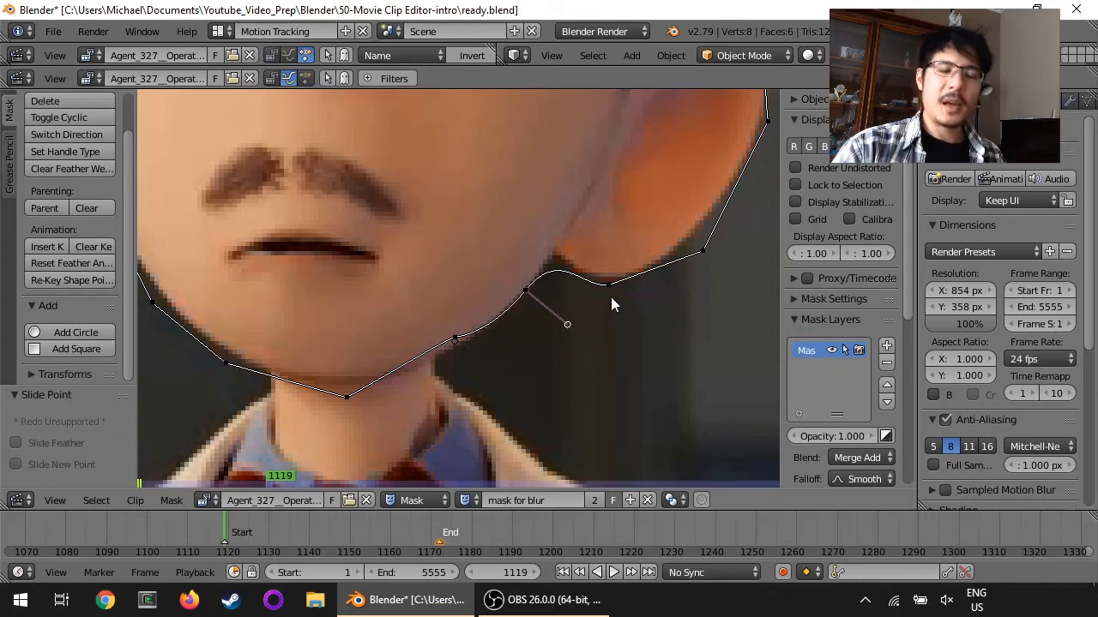
mouse_move(591, 278)
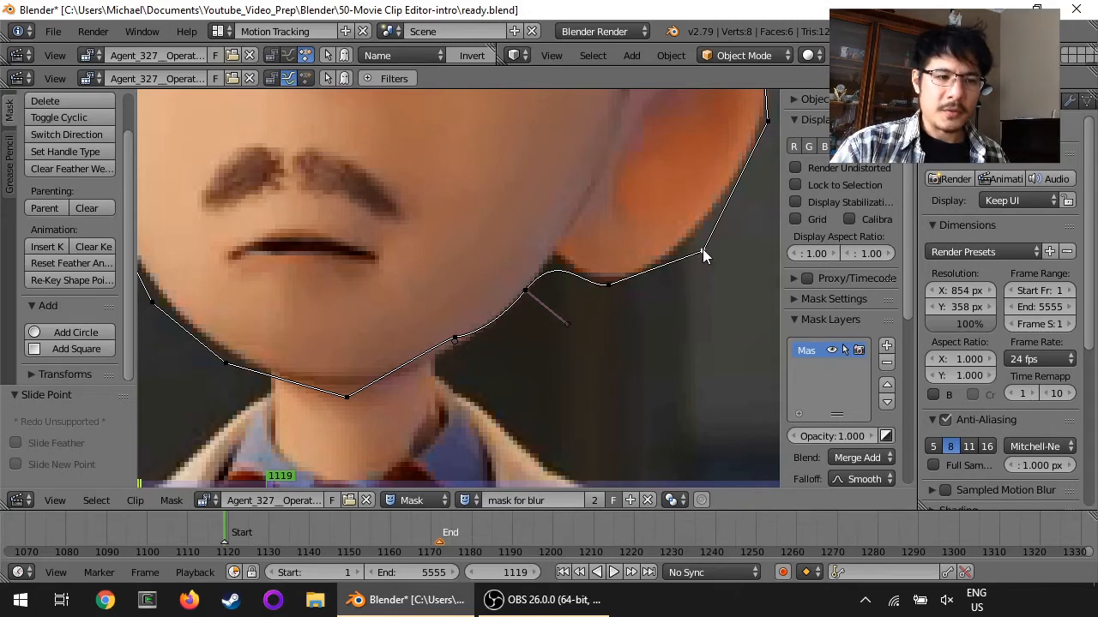
mouse_move(705, 256)
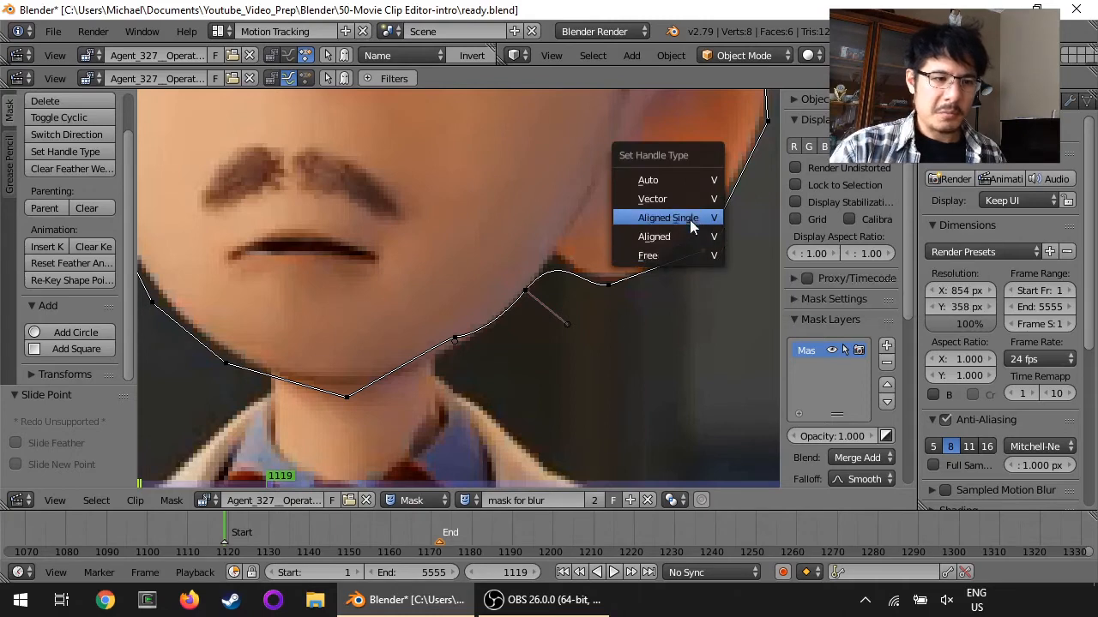
mouse_move(677, 180)
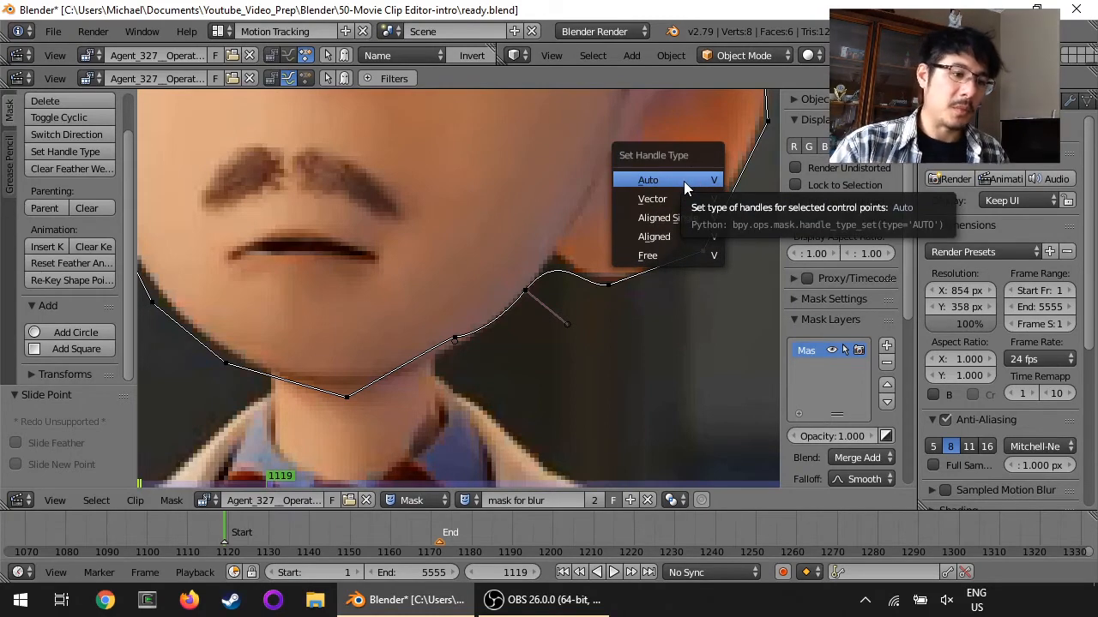
Set the selected ear point's handle type to Auto for a smooth curve.
click(648, 180)
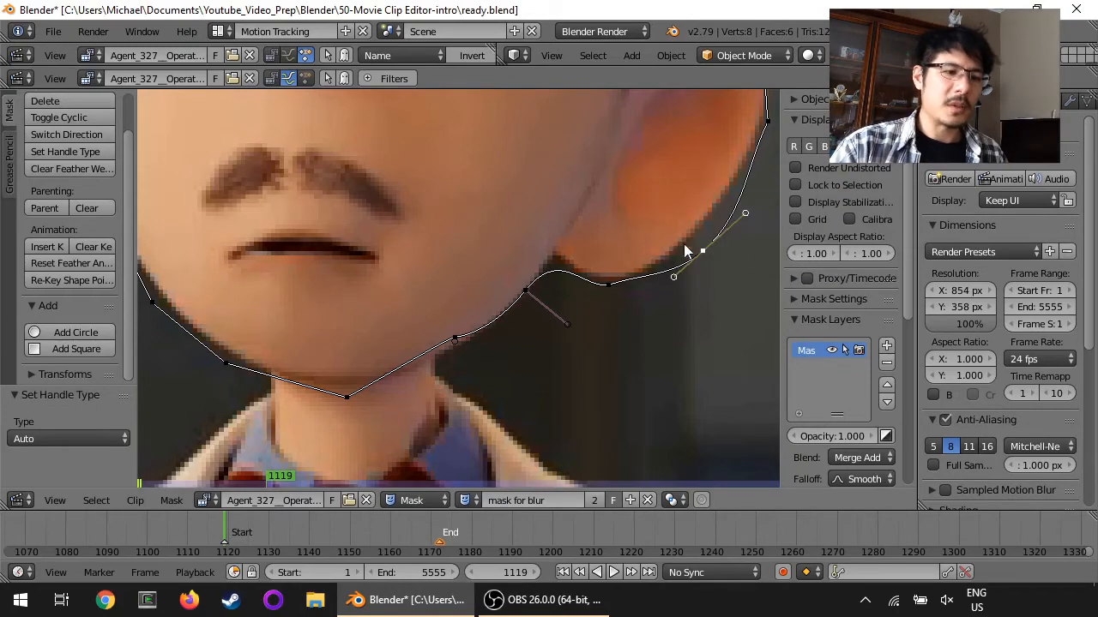
mouse_move(694, 268)
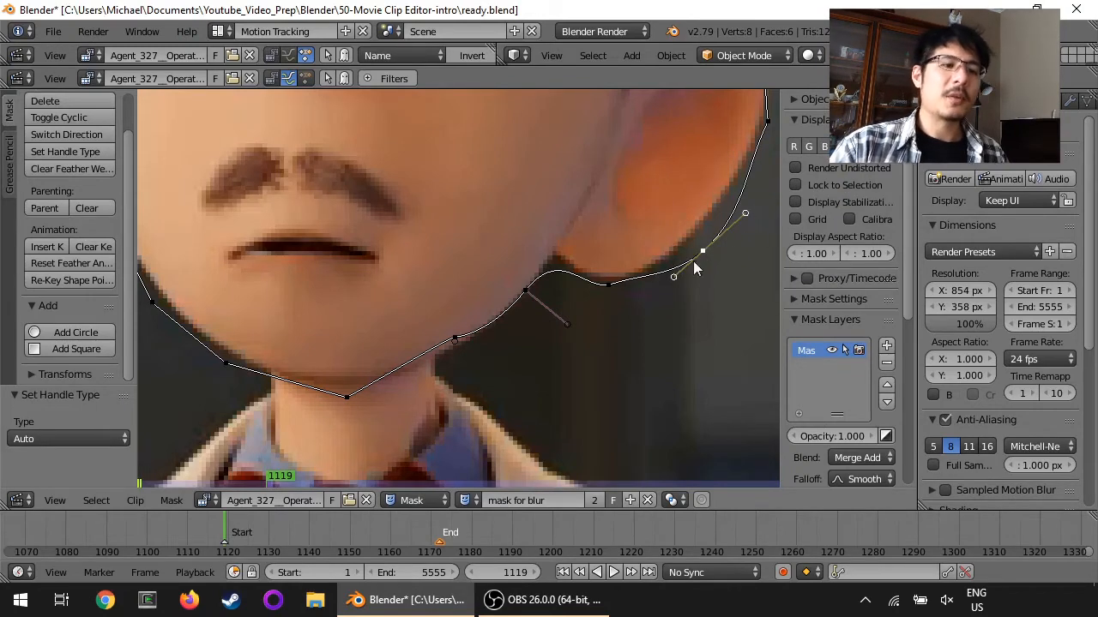
mouse_move(746, 216)
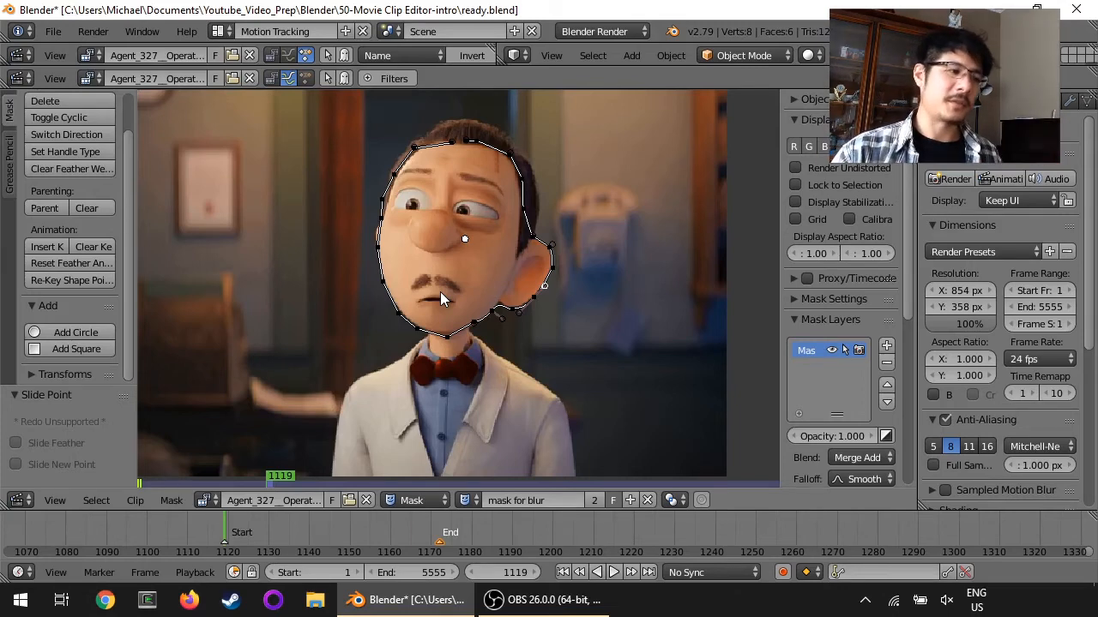
mouse_move(436, 285)
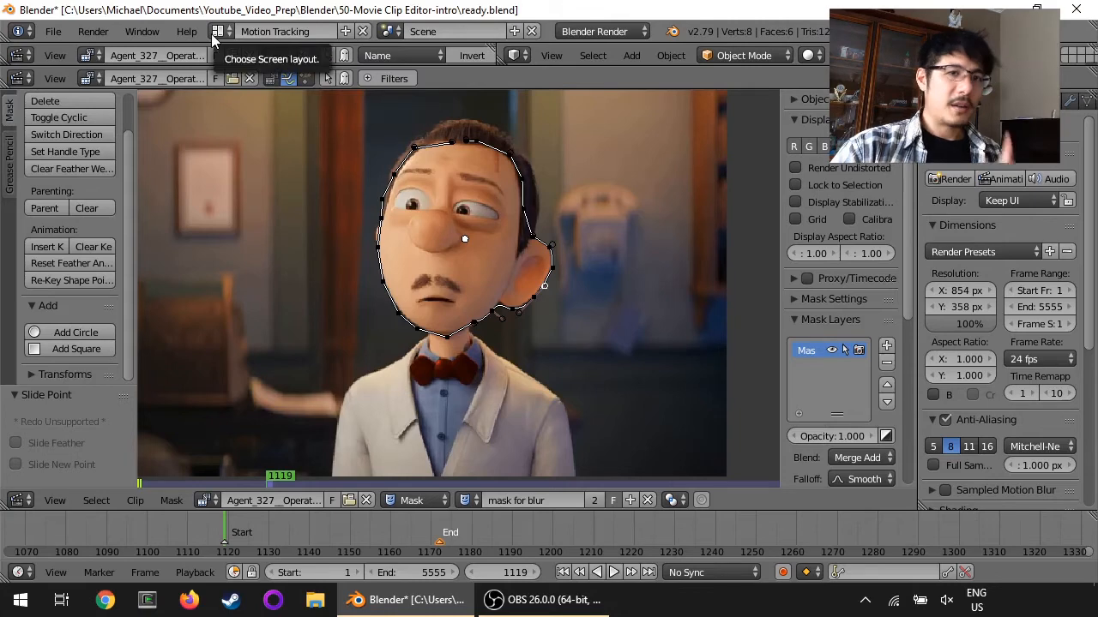
Switch to the Video Editing layout and make the top area a Movie Clip Editor.
click(221, 30)
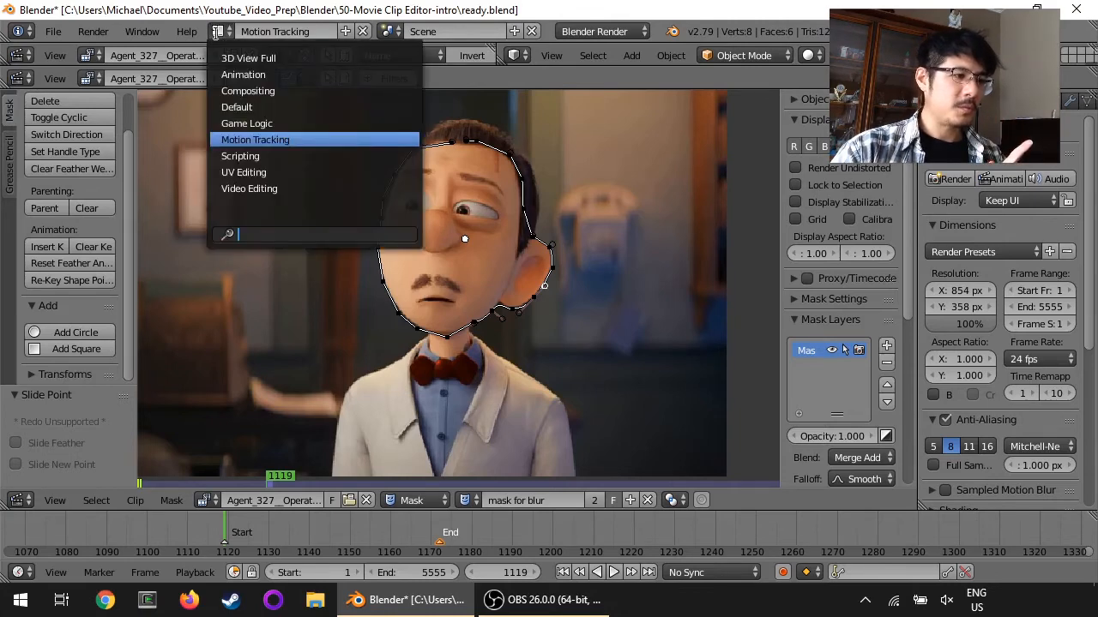
click(249, 187)
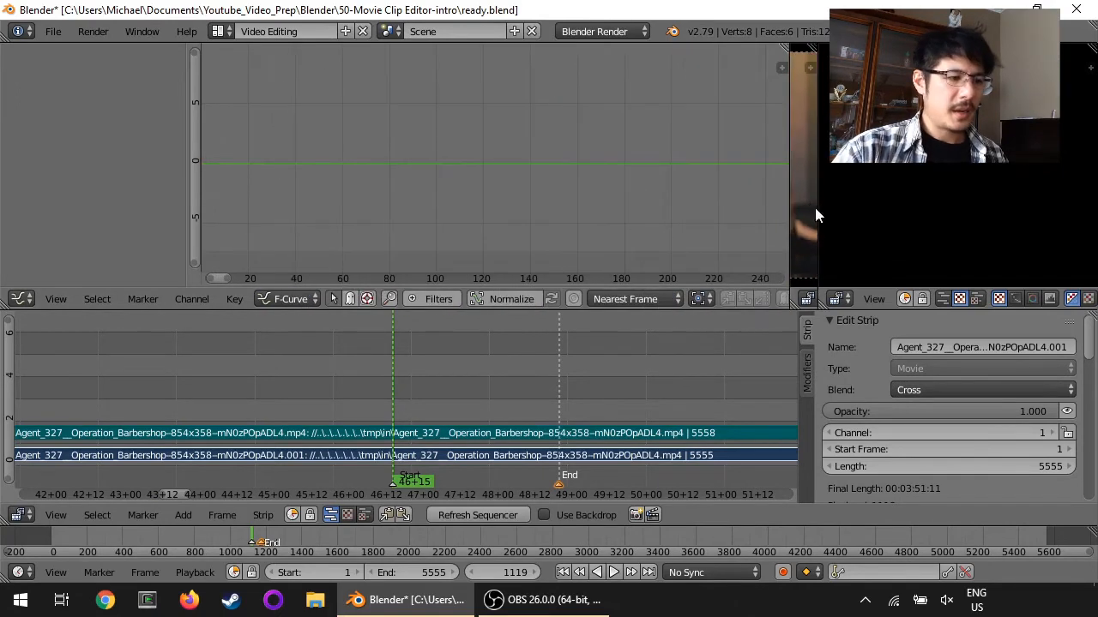
click(22, 298)
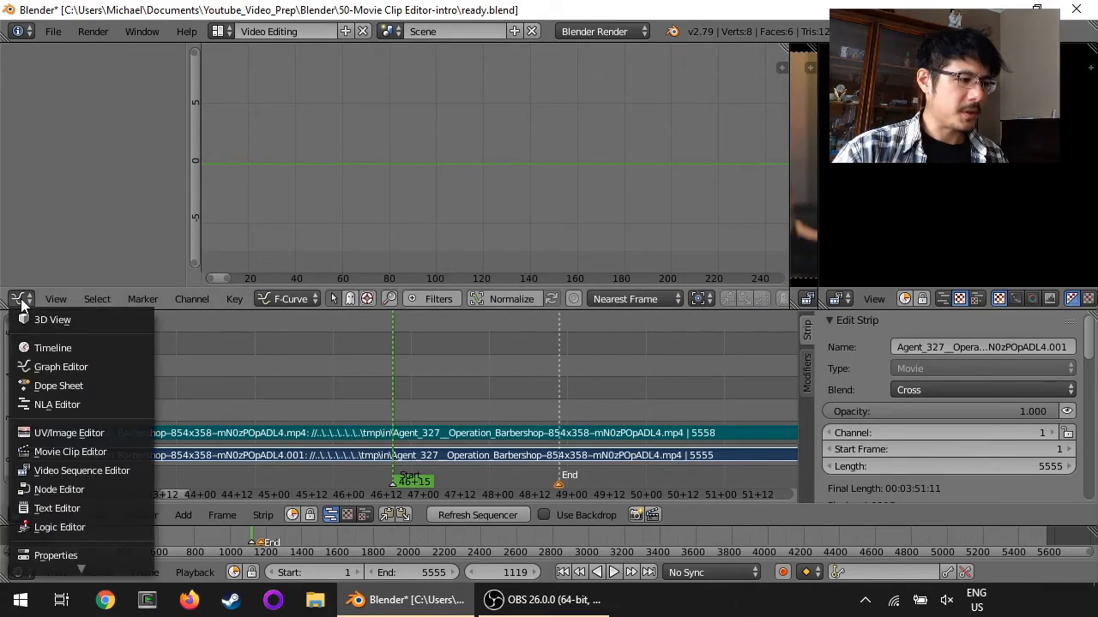
mouse_move(70, 453)
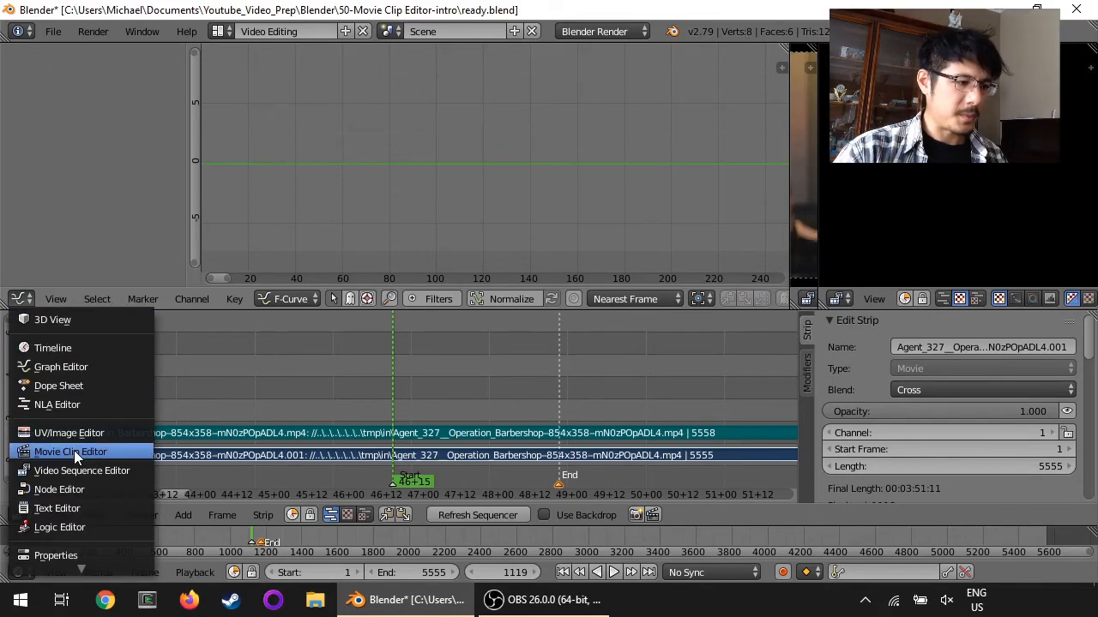
click(71, 451)
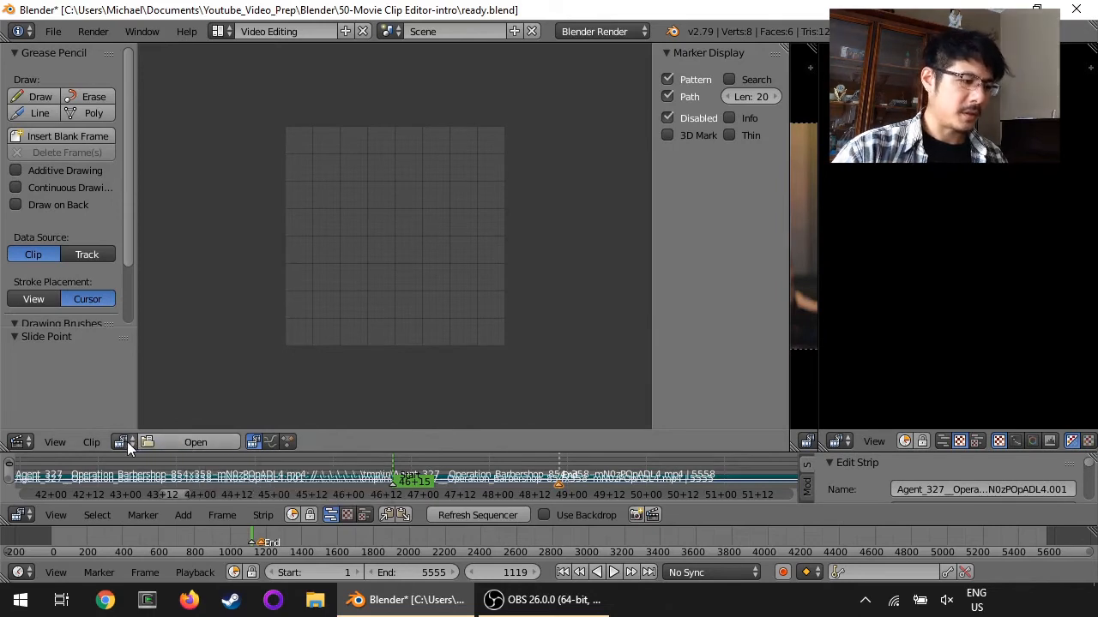
Load the Barbershop movie clip into that clip editor.
click(123, 443)
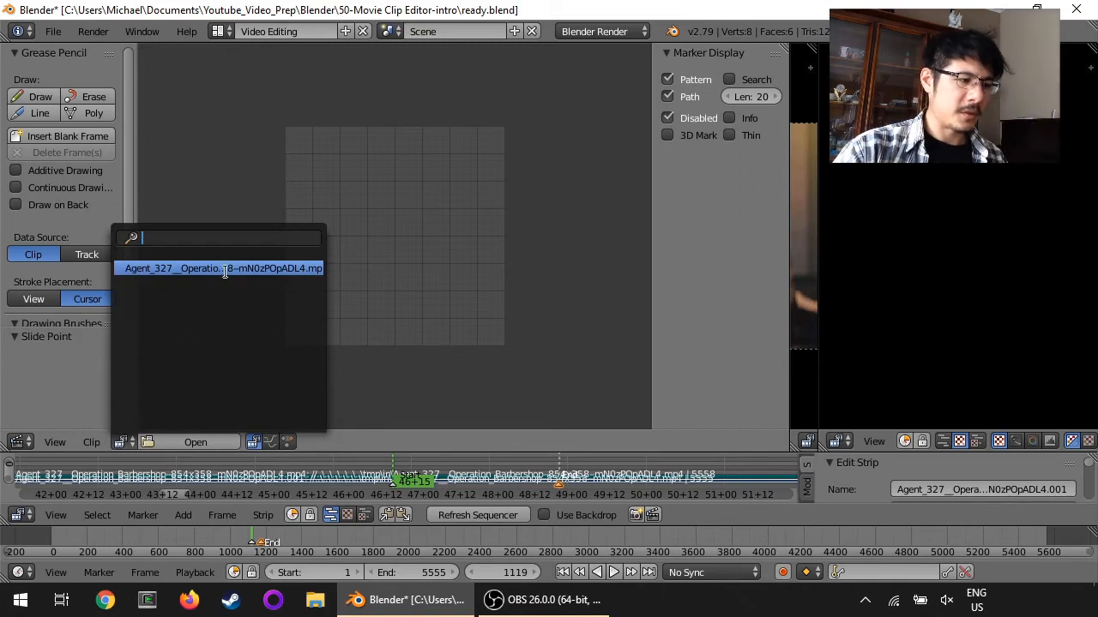
click(221, 268)
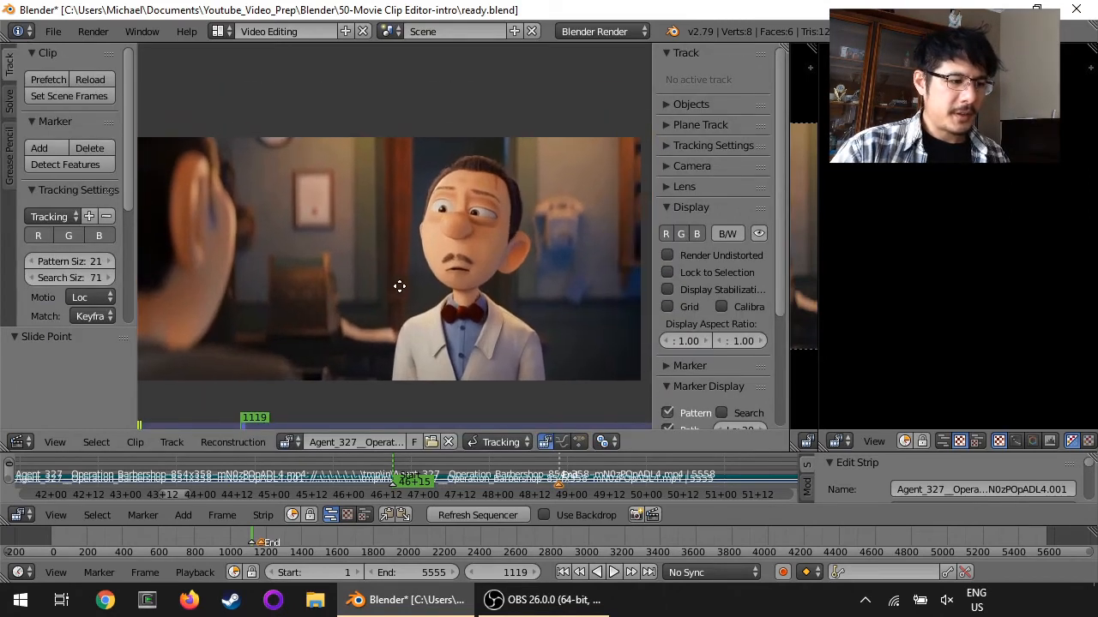
Scroll the clip editor's mode toward Mask to show the 'mask for blur' outline.
scroll(down, 3)
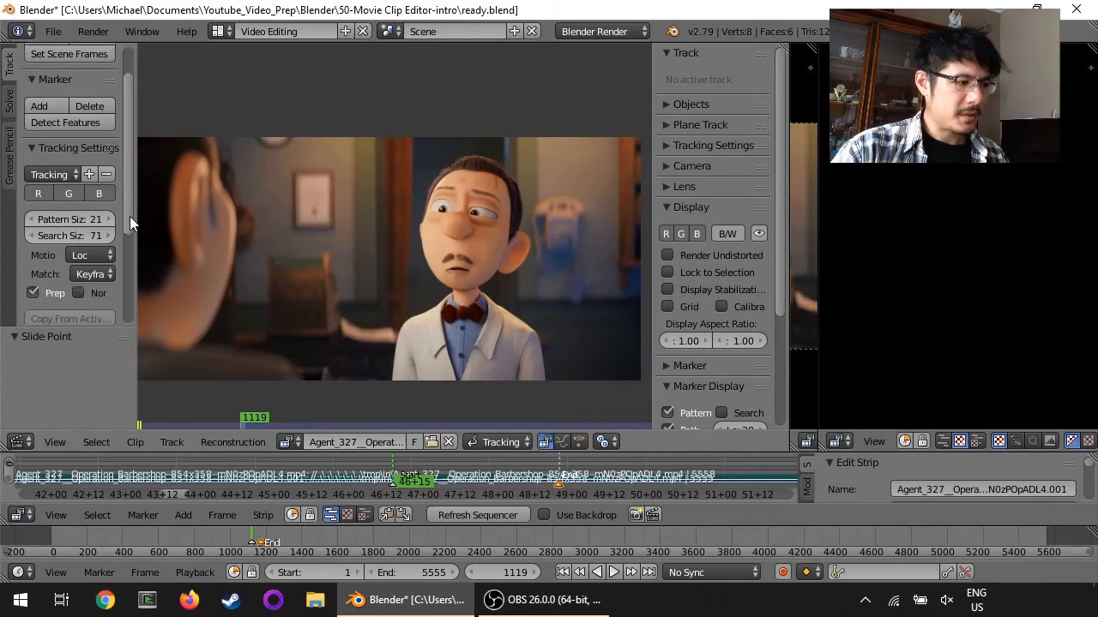
scroll(down, 3)
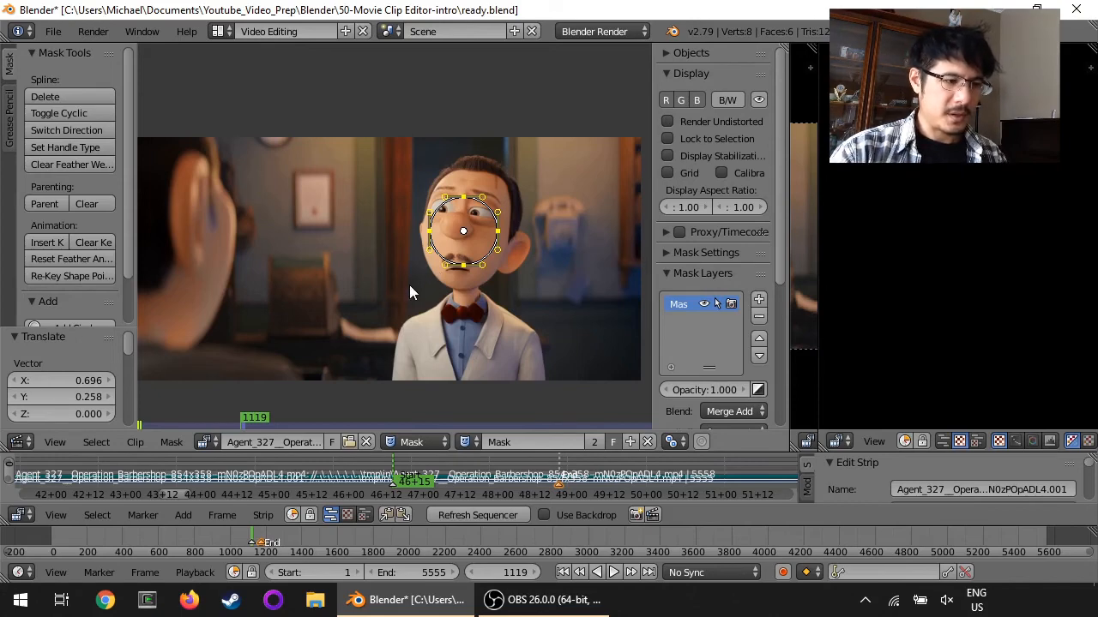
mouse_move(244, 274)
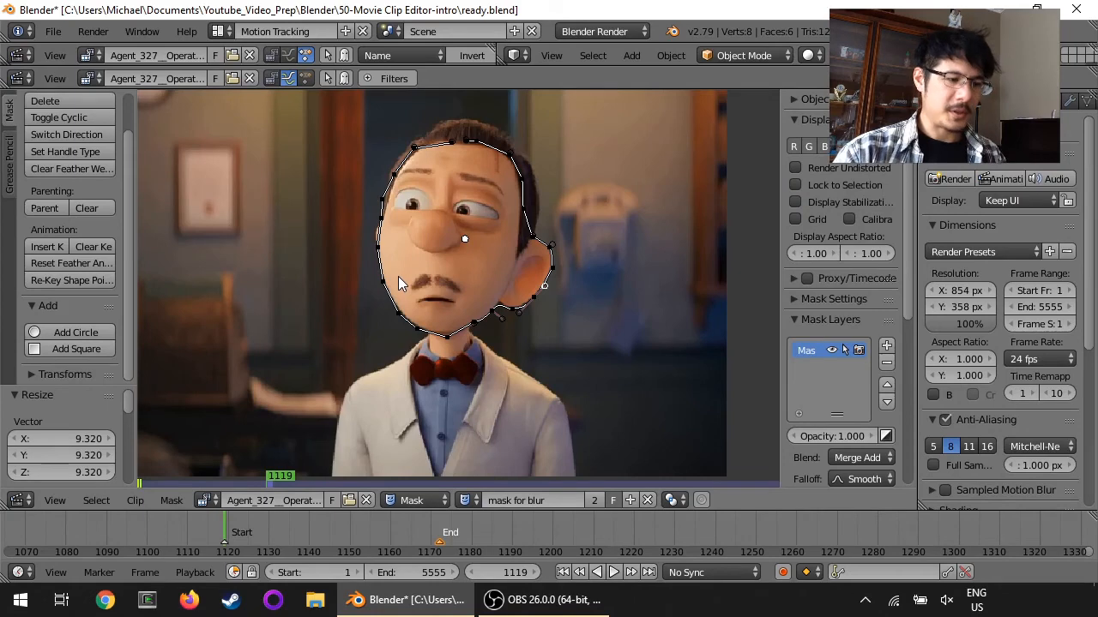
mouse_move(446, 267)
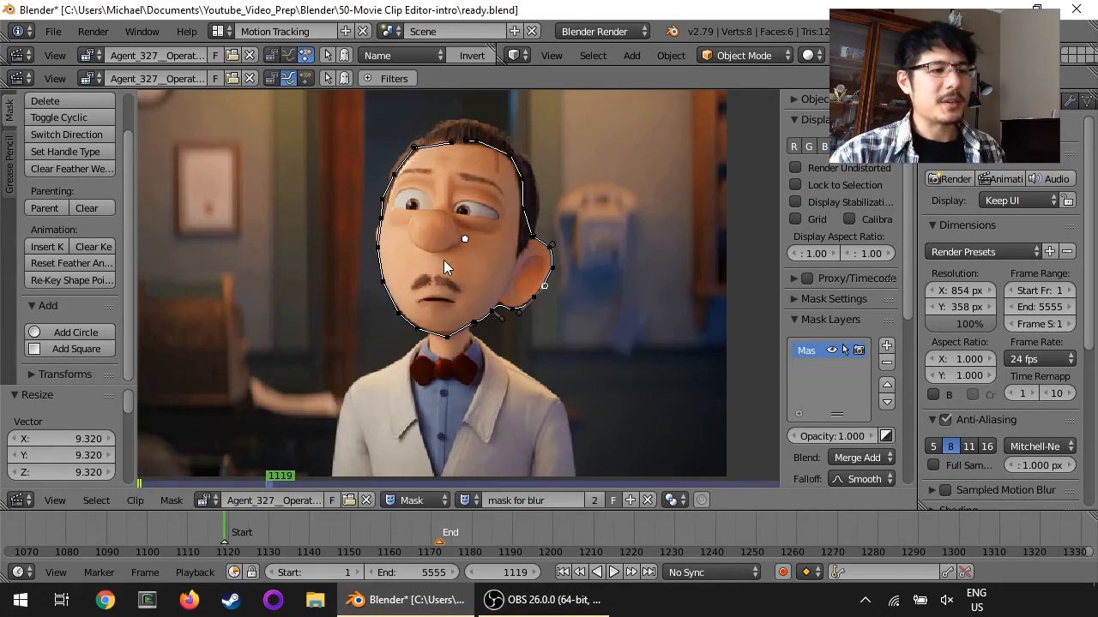
Select every point of the head mask in the Motion Tracking layout.
key(a)
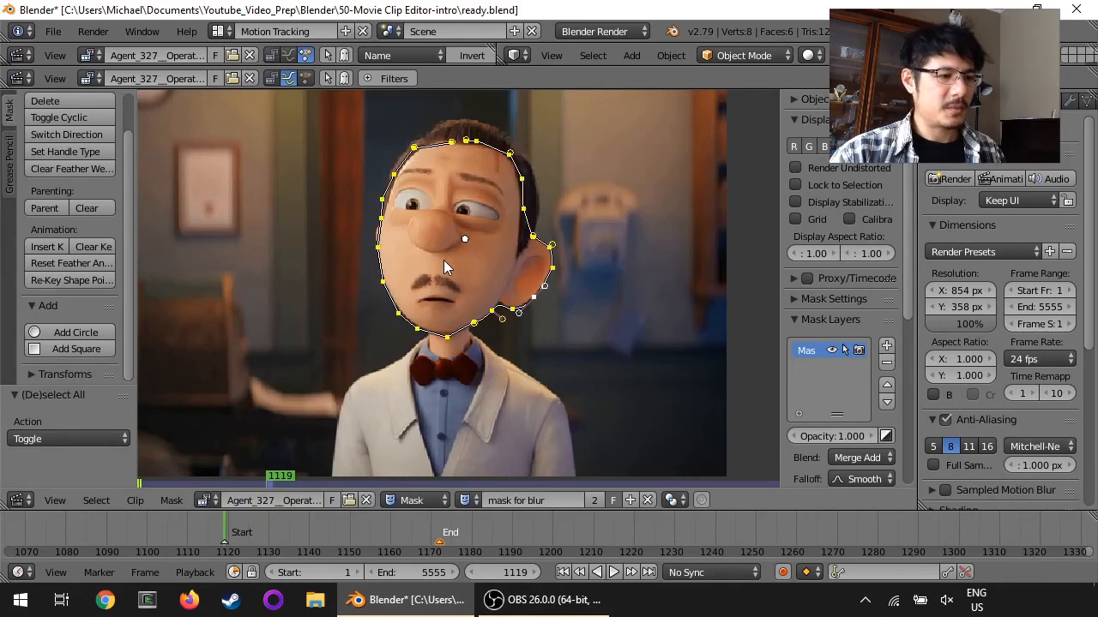